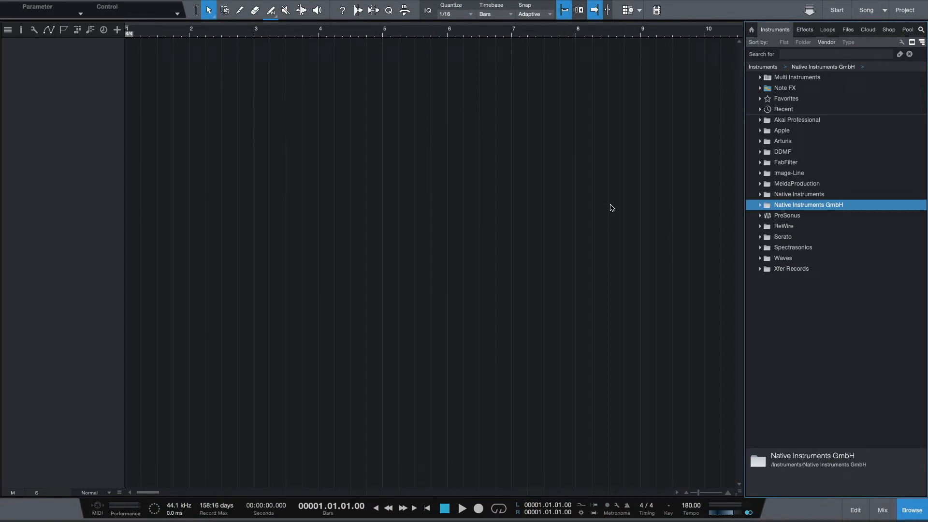
mouse_move(795, 206)
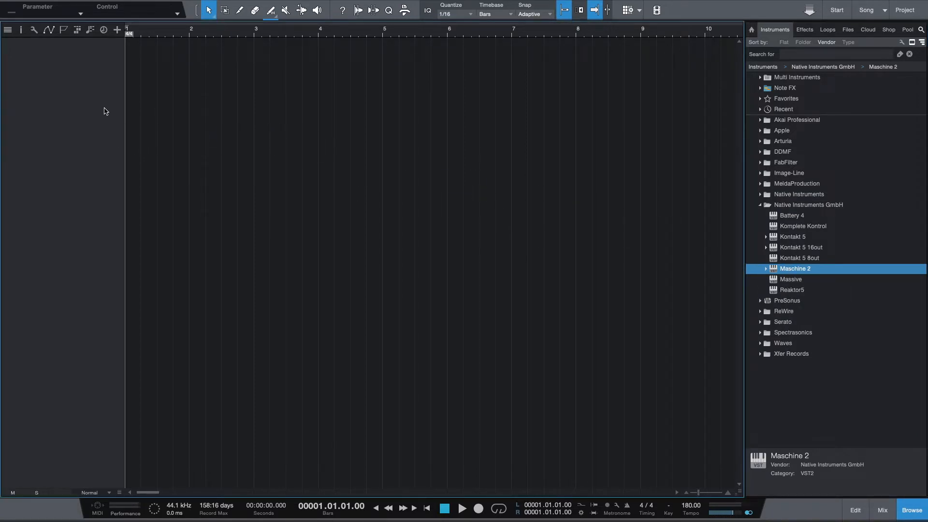
mouse_move(94, 81)
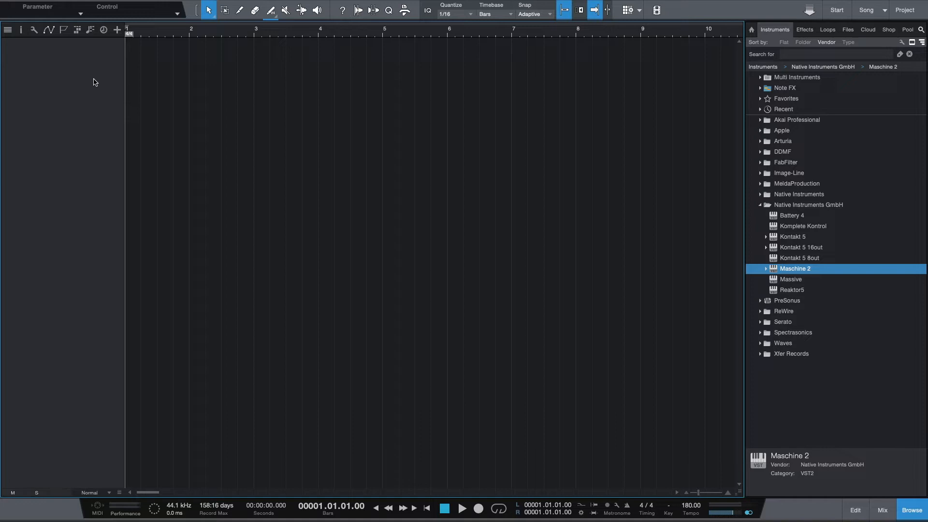
mouse_move(71, 100)
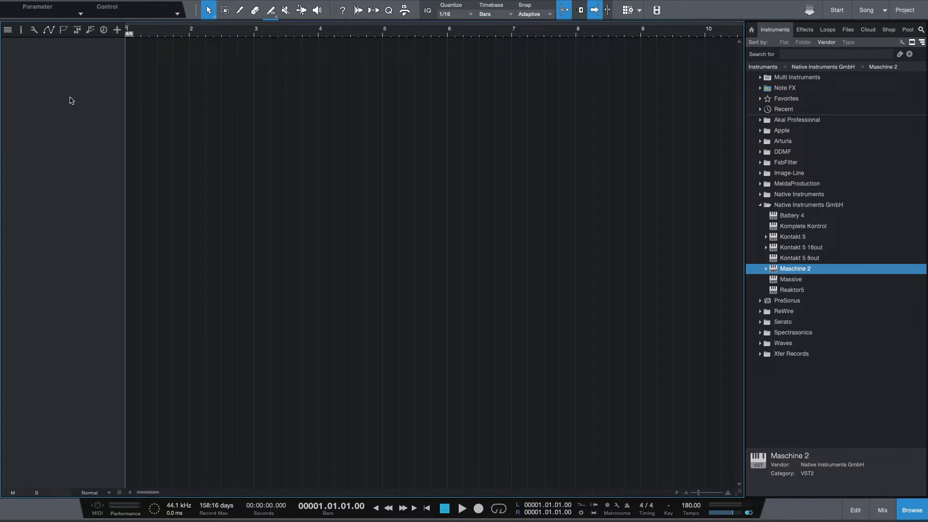
Step: Add a Maschine 2 instrument track and select Sound 4 in Group A1
double_click(795, 268)
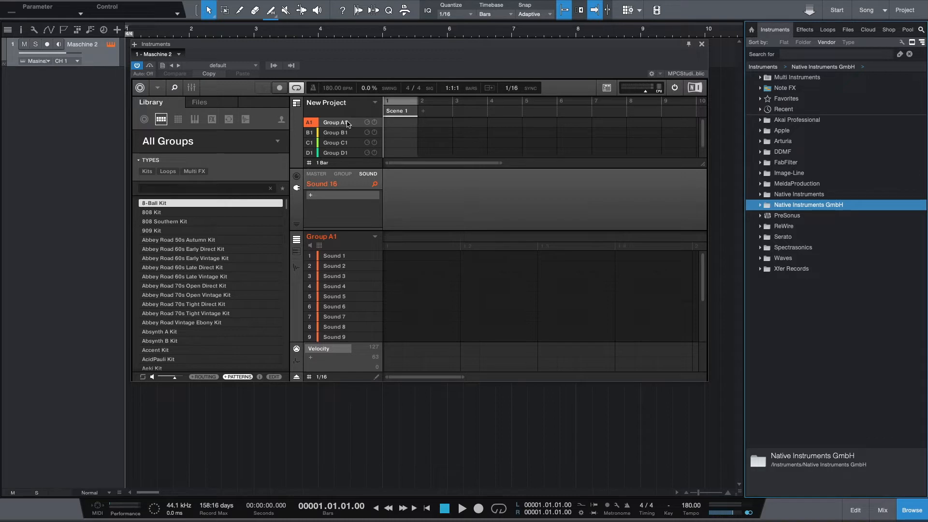
left_click(334, 276)
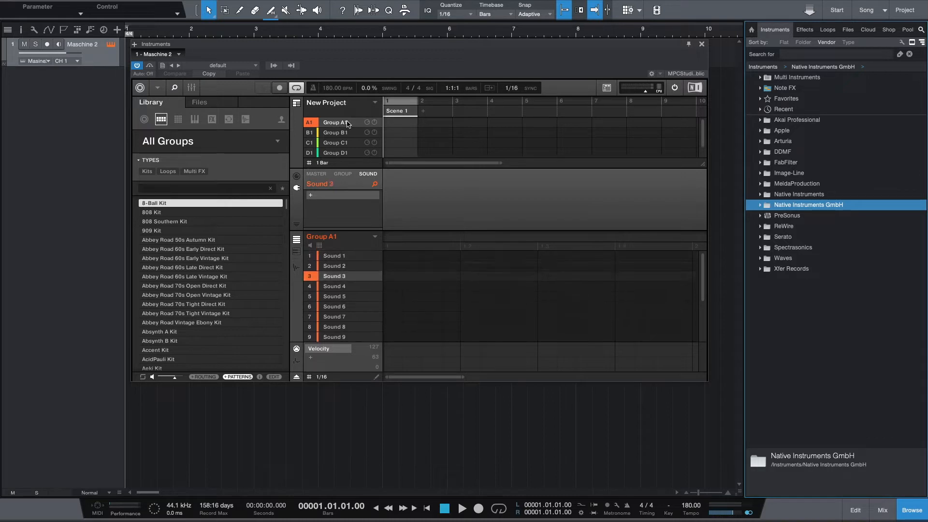
left_click(334, 286)
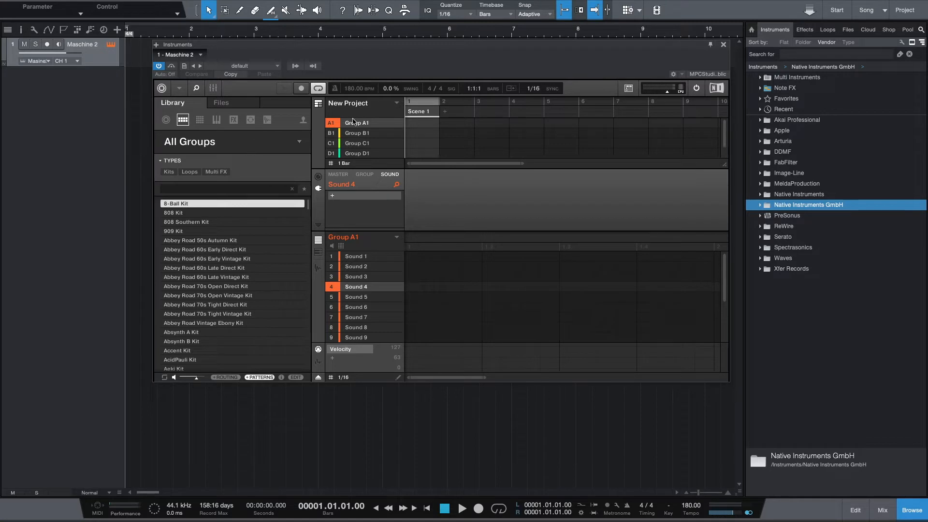
mouse_move(865, 497)
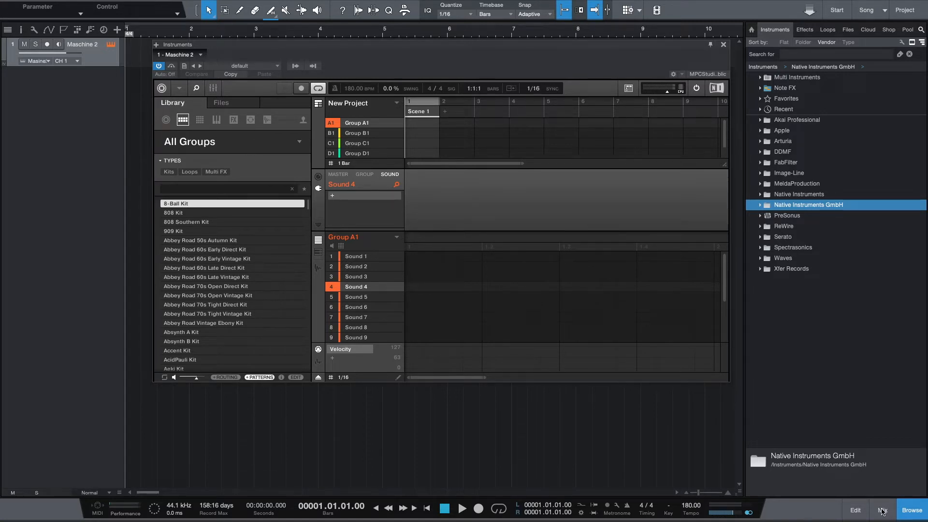
Step: Open the Console showing sixteen Maschine output channels and the main bus
left_click(882, 514)
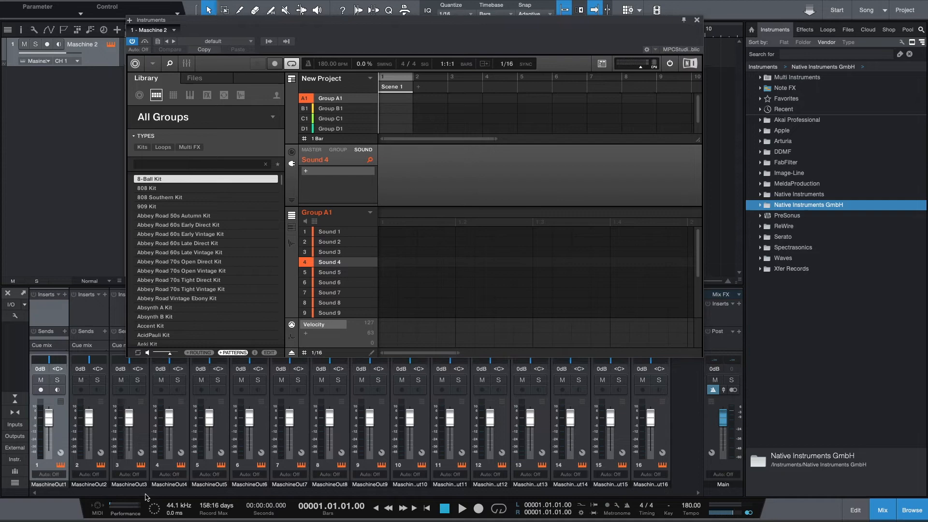
mouse_move(662, 440)
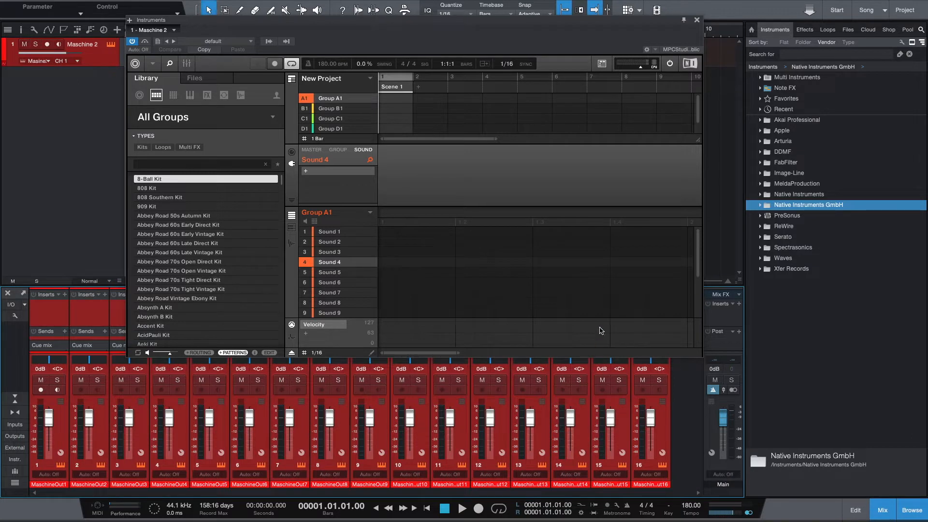
mouse_move(367, 141)
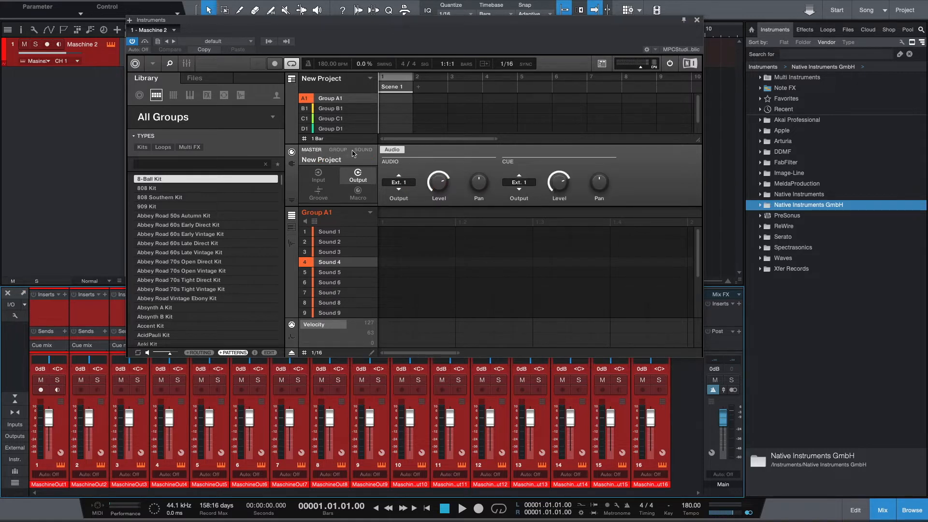
Step: Show Sound 1's audio output settings in Maschine, confirming it routes to Ext. 1
left_click(363, 149)
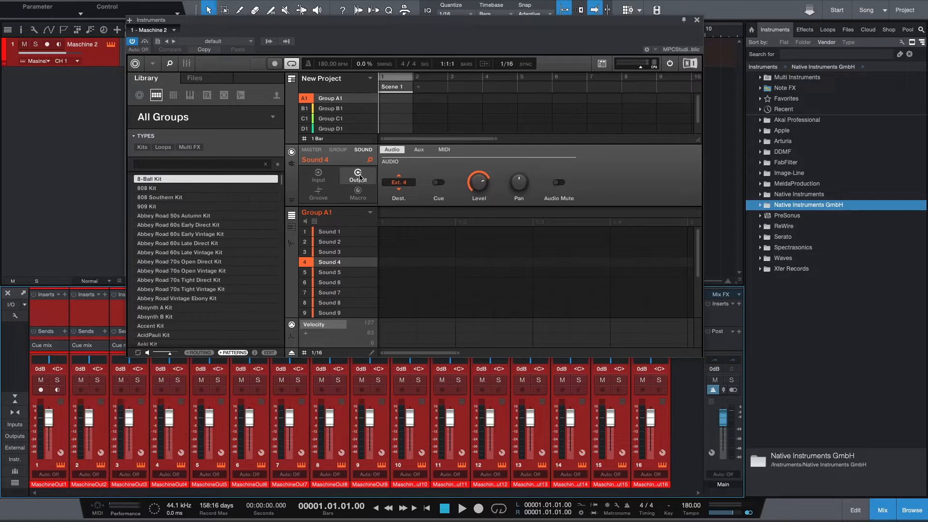
left_click(329, 231)
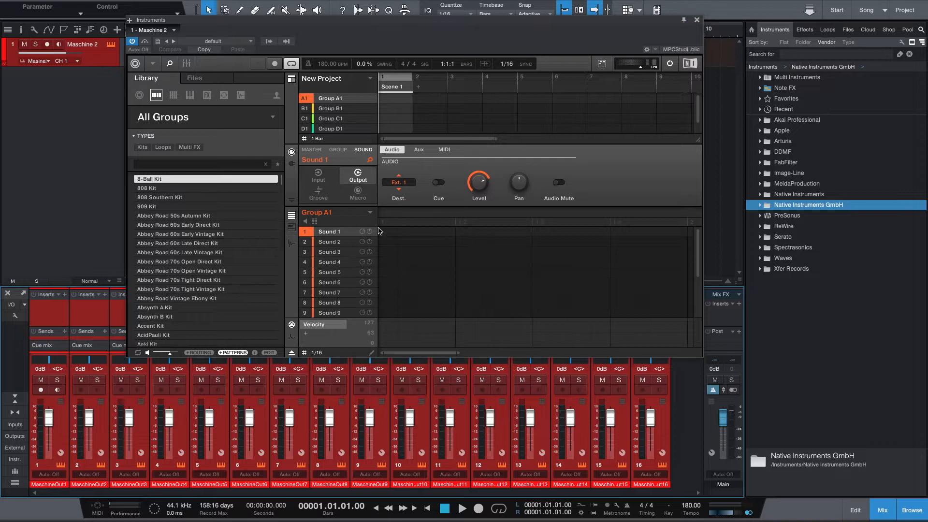
left_click(398, 181)
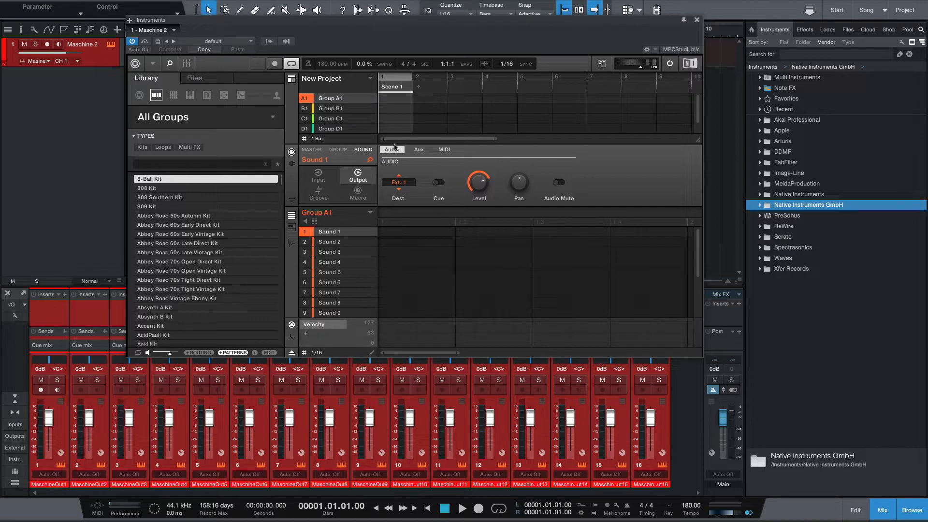
Step: Check that Sounds 2 through 16 each output to their matching Ext. channel
left_click(329, 242)
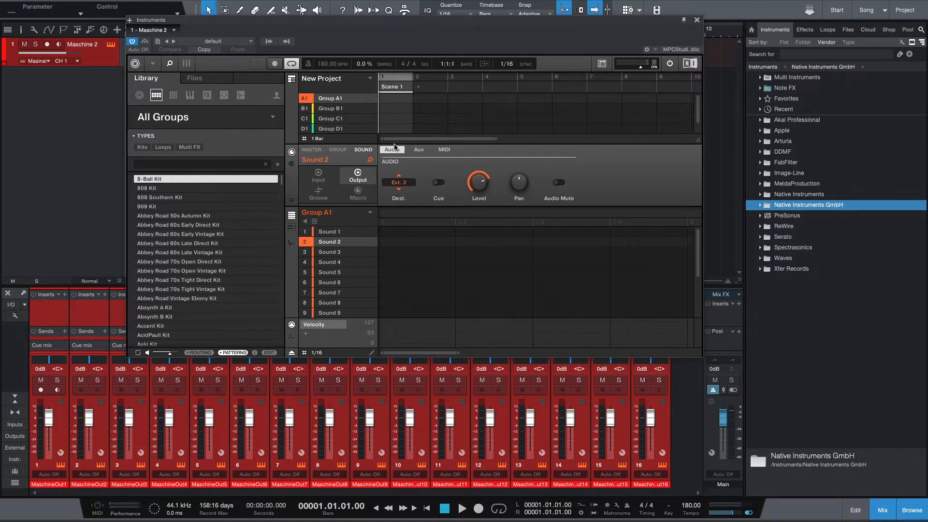
left_click(329, 251)
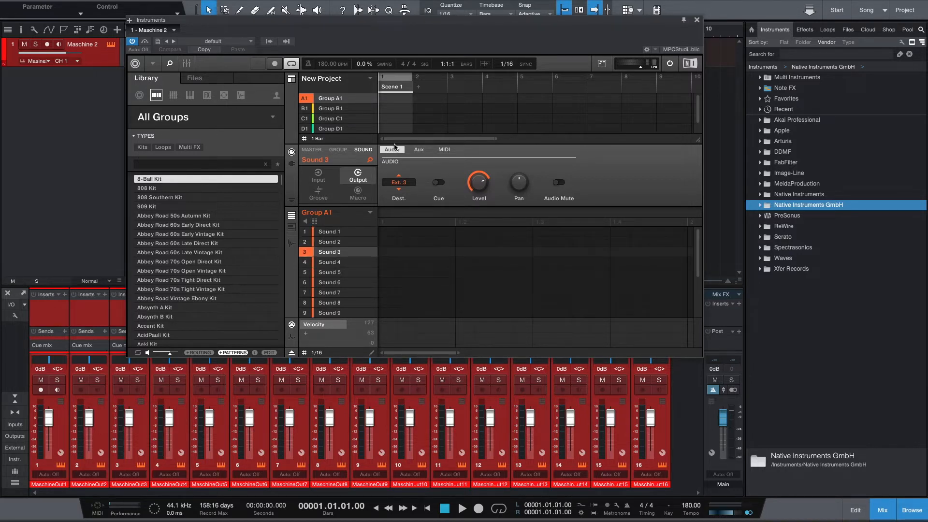
left_click(329, 261)
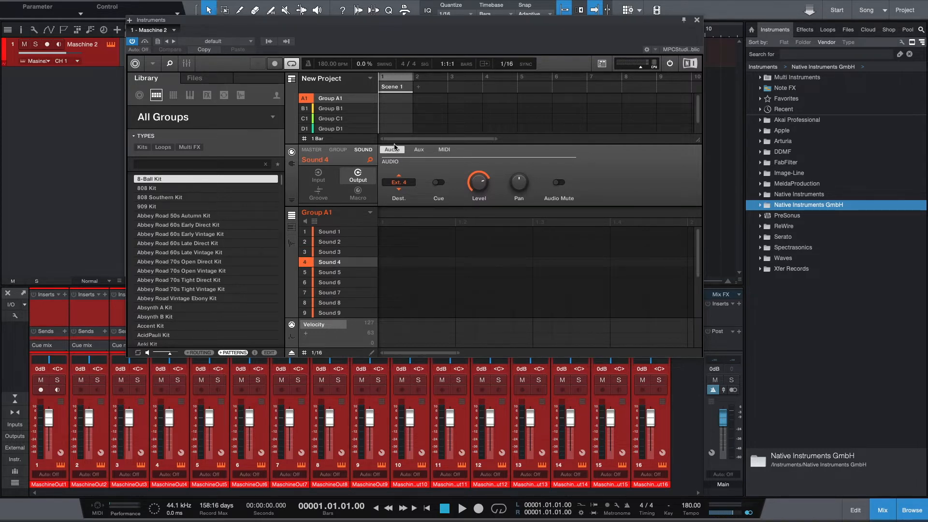
left_click(330, 292)
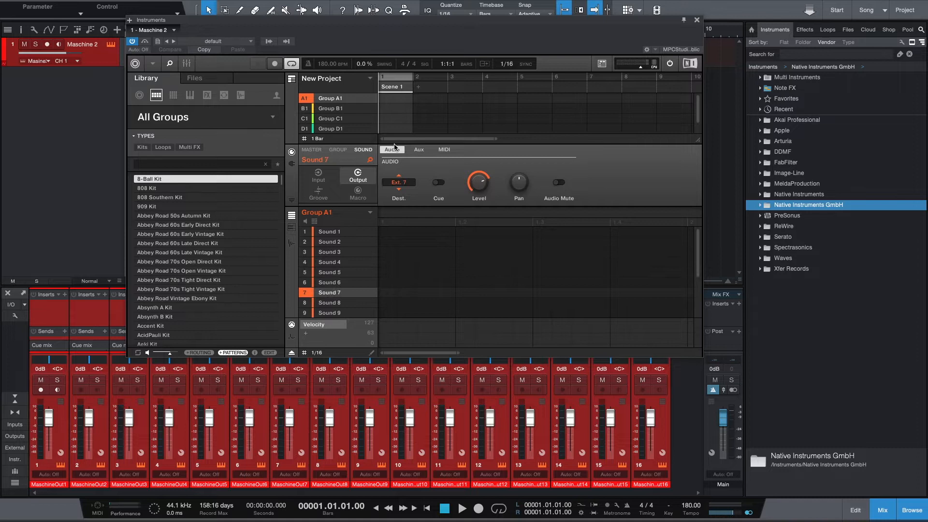
left_click(330, 302)
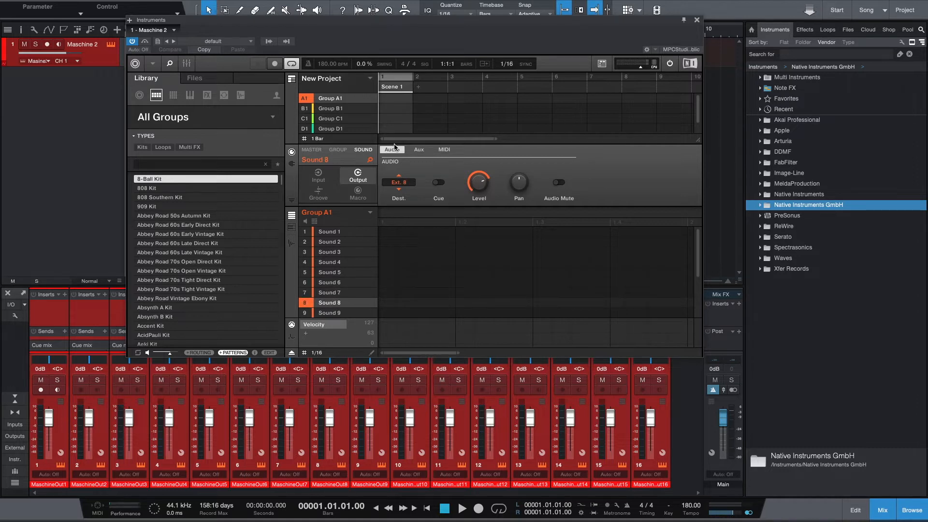
left_click(330, 313)
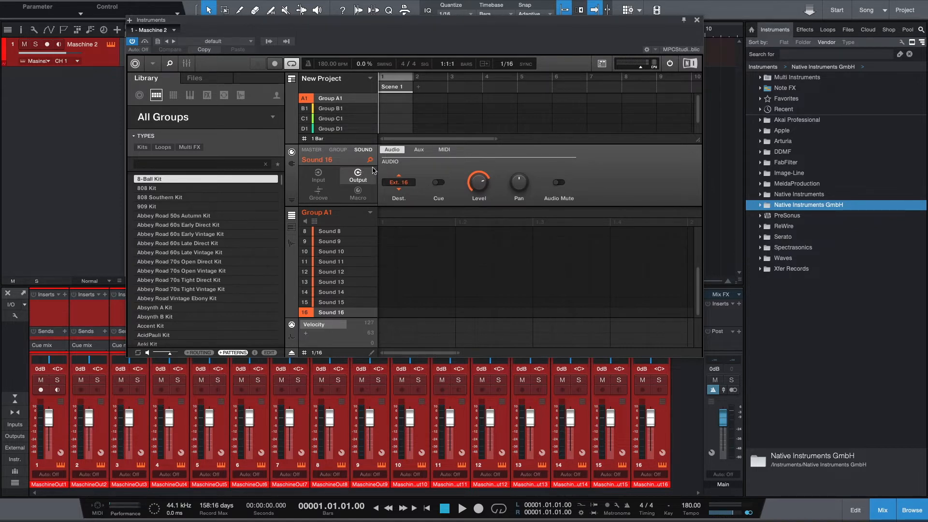
mouse_move(459, 177)
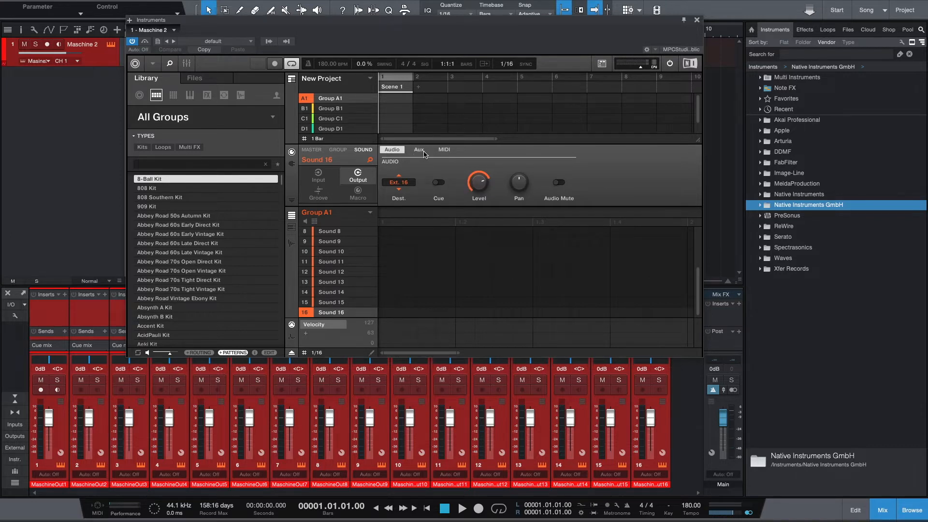
mouse_move(446, 167)
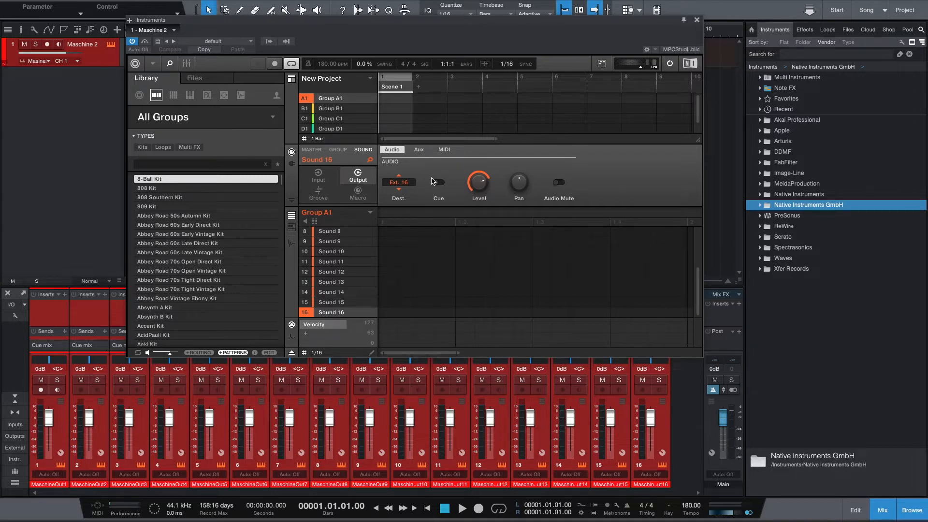
mouse_move(575, 188)
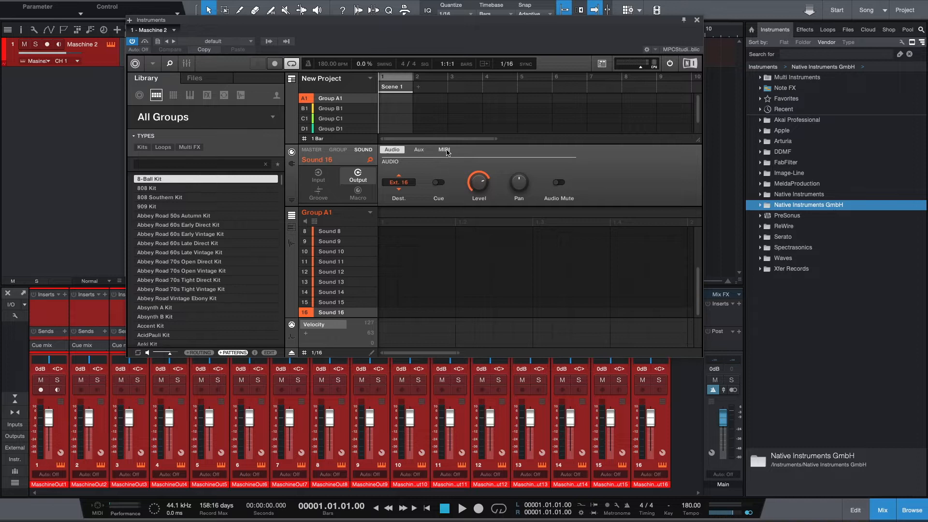
Step: Show Maschine's MIDI output page and set Host channels matching the first sounds' numbers
left_click(444, 149)
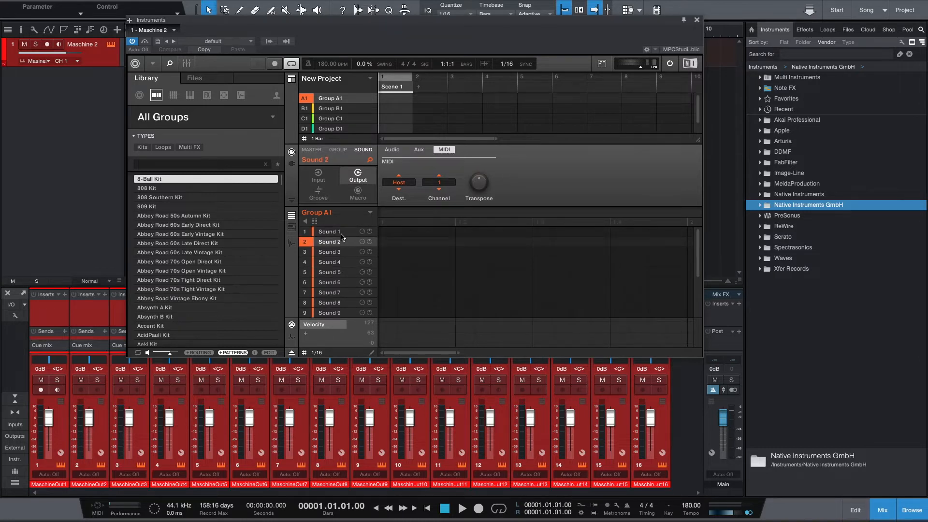
left_click(328, 232)
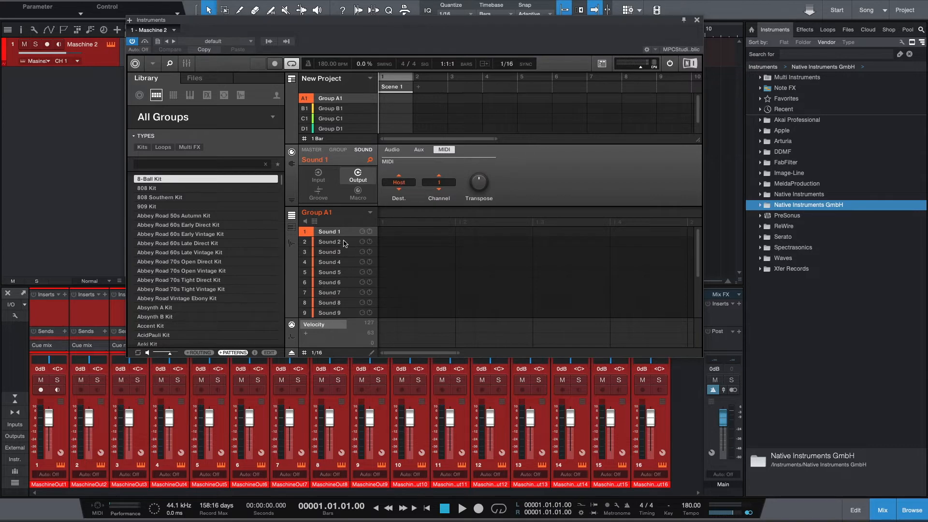
mouse_move(338, 241)
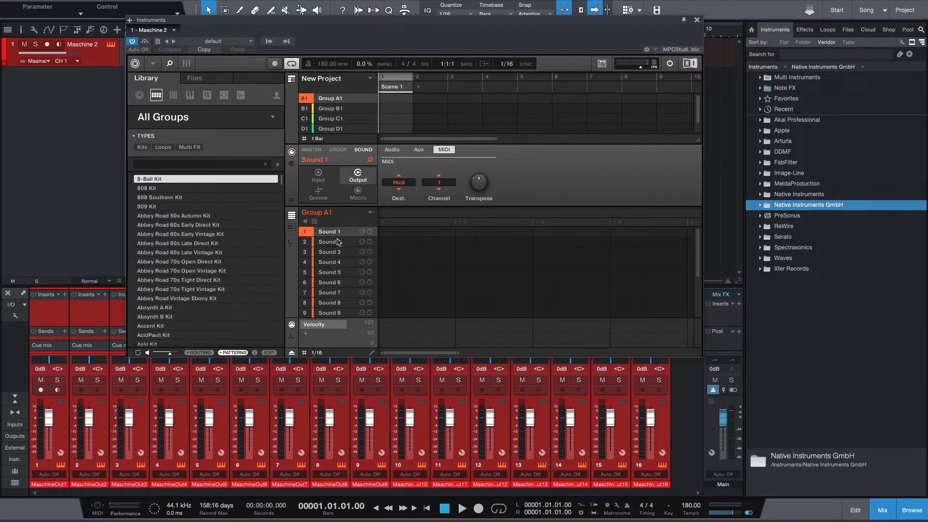
left_click(330, 251)
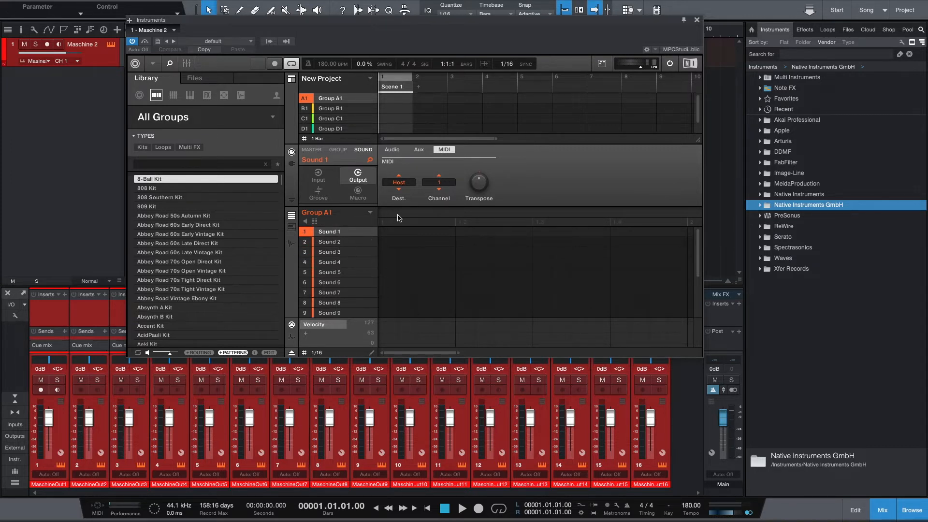
mouse_move(438, 176)
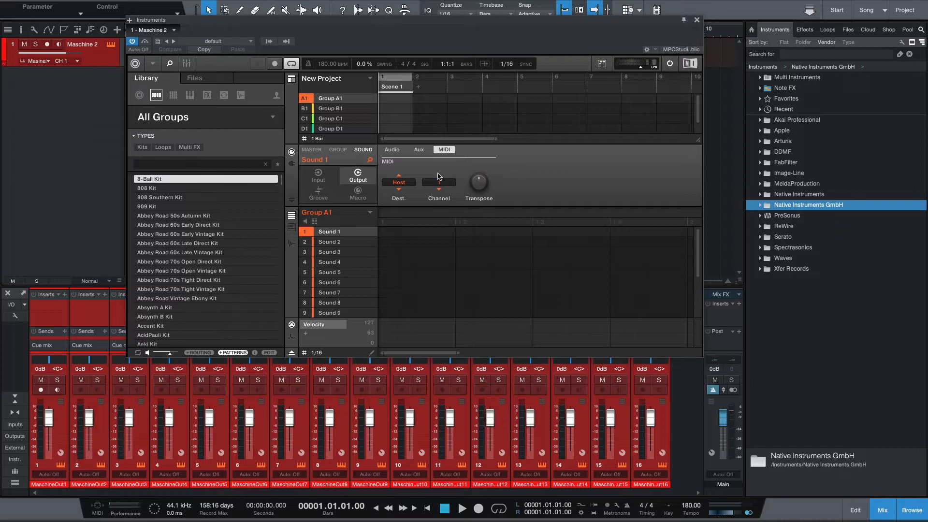
left_click(330, 242)
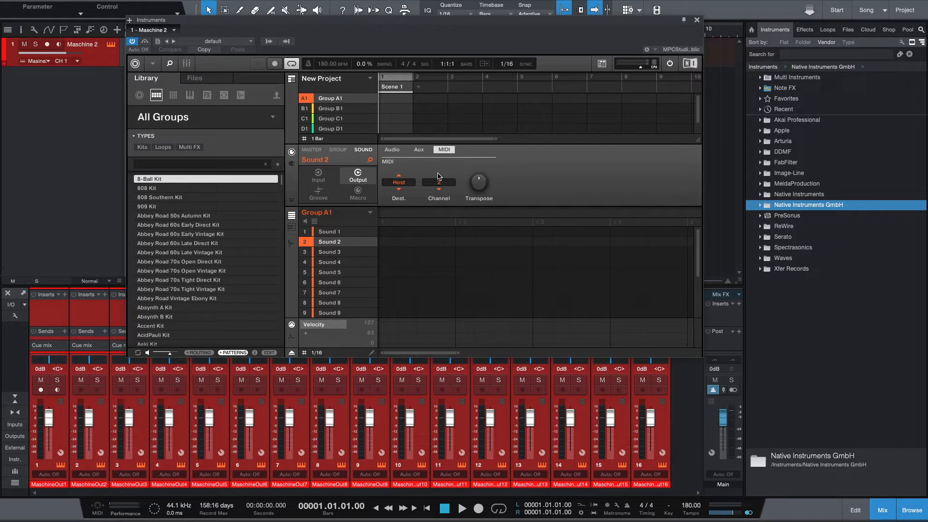
left_click(329, 251)
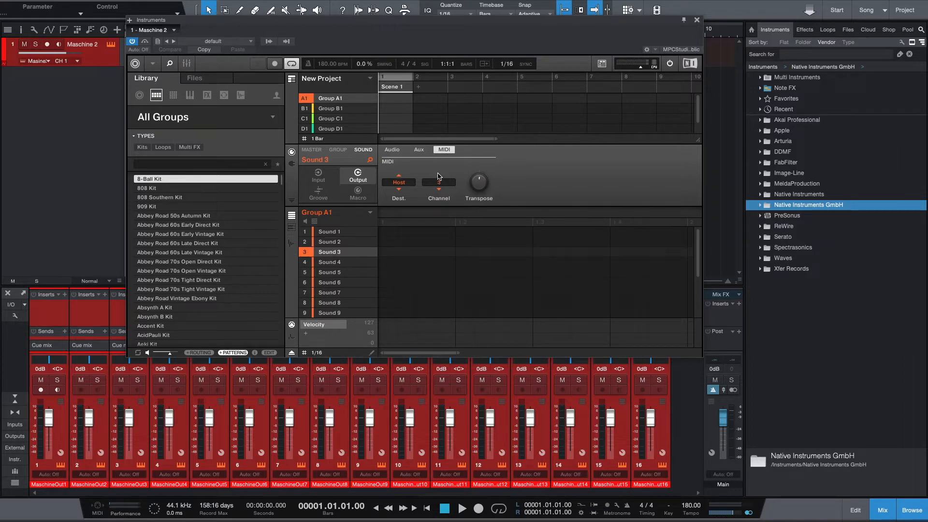
Step: Assign matching Host MIDI channels to the remaining sounds up to 16, then close Maschine
left_click(329, 232)
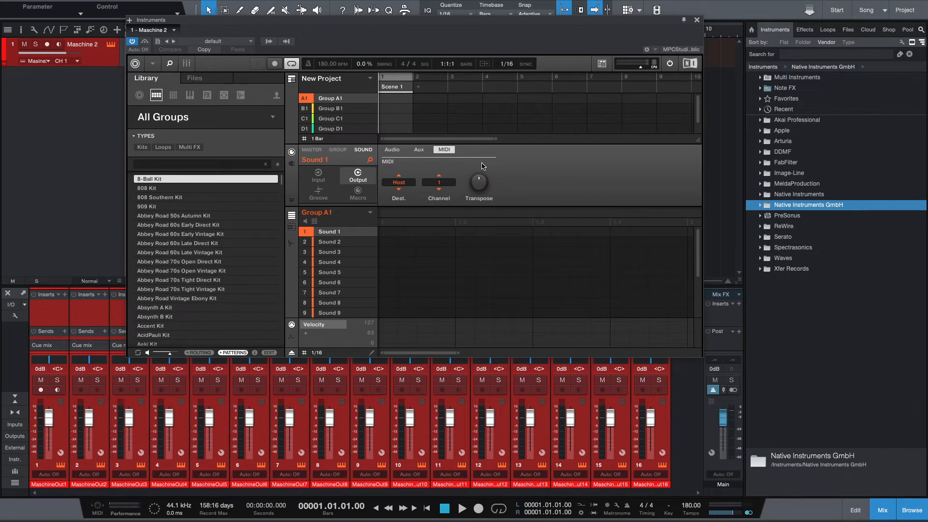
left_click(329, 242)
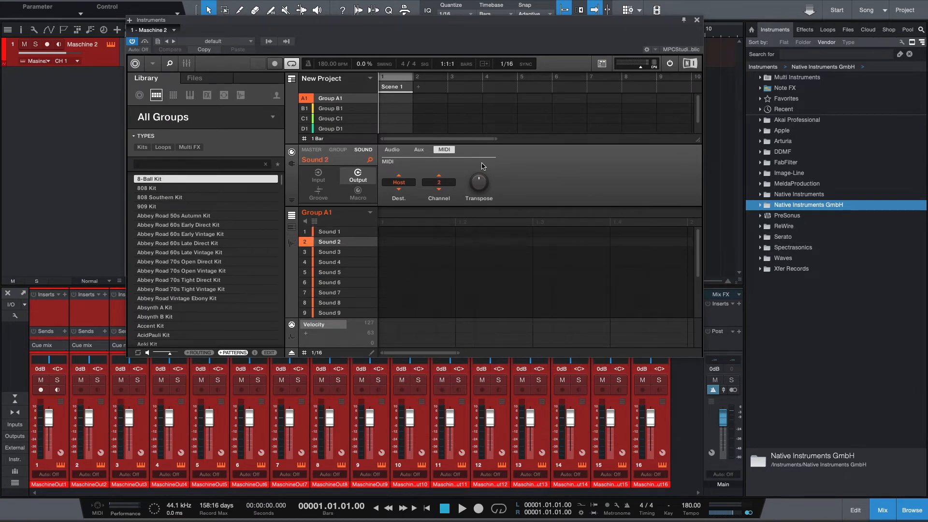
left_click(329, 251)
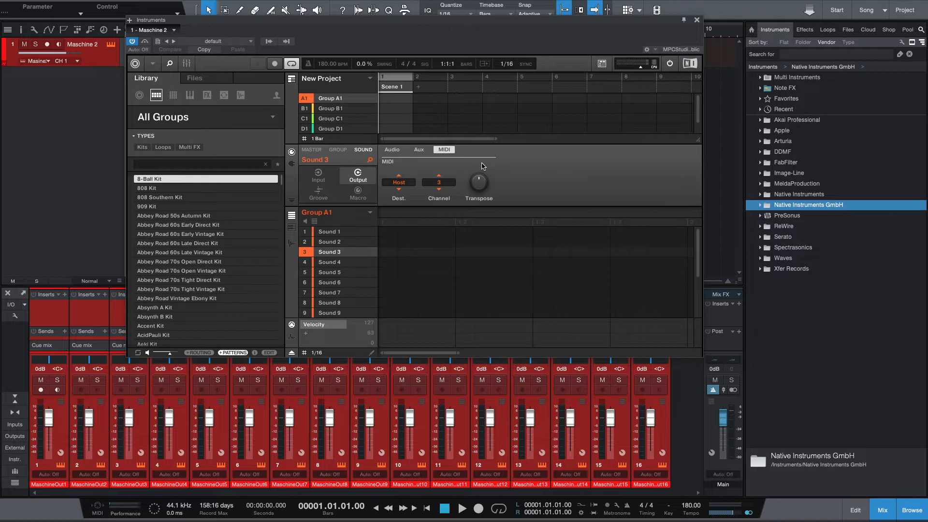
left_click(329, 271)
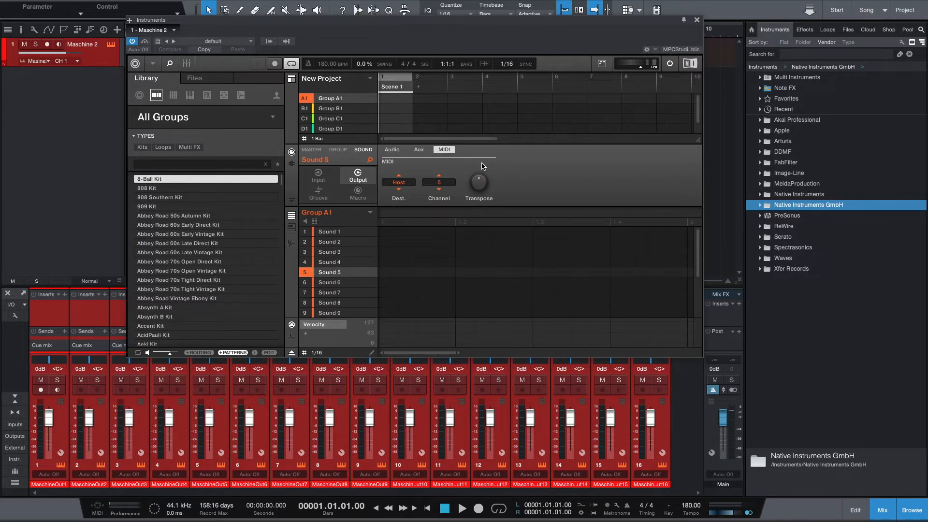
left_click(329, 302)
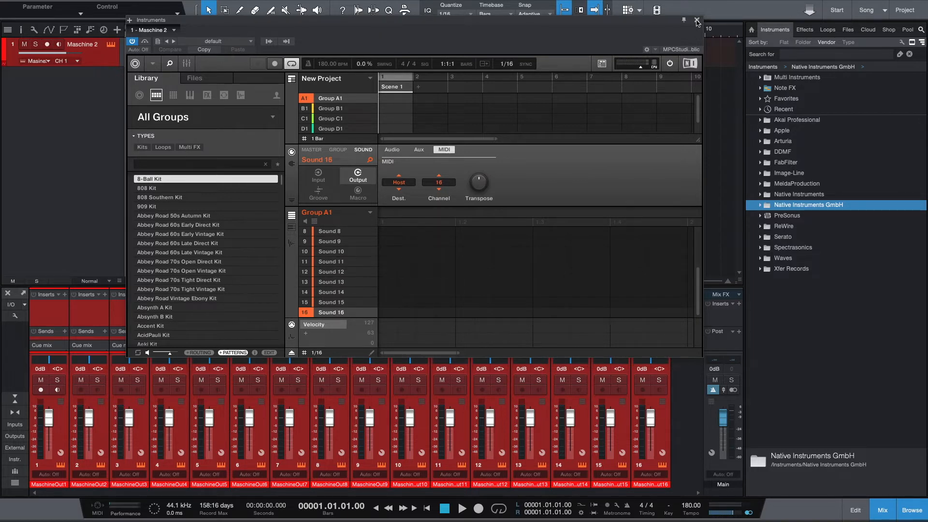
left_click(697, 21)
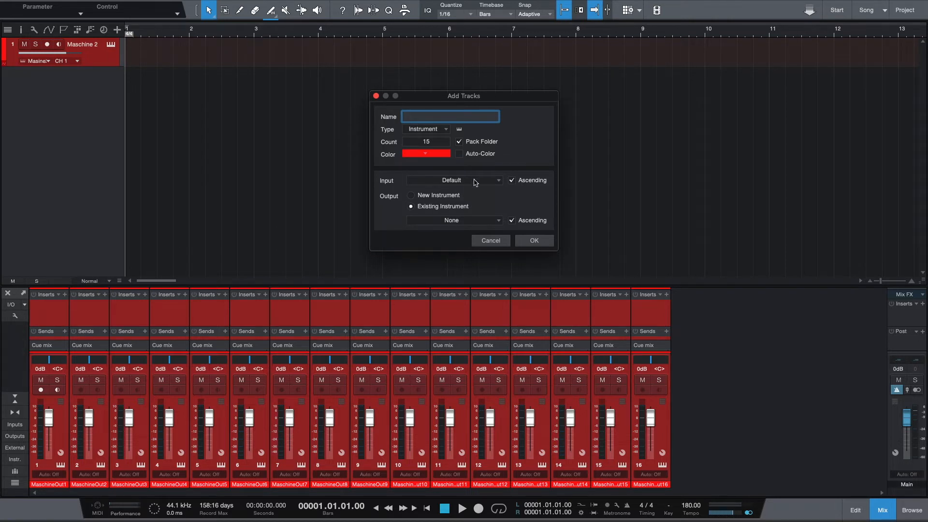
Step: Create the 15 tracks with input and output on Maschine 2 from CH 2 ascending
left_click(453, 180)
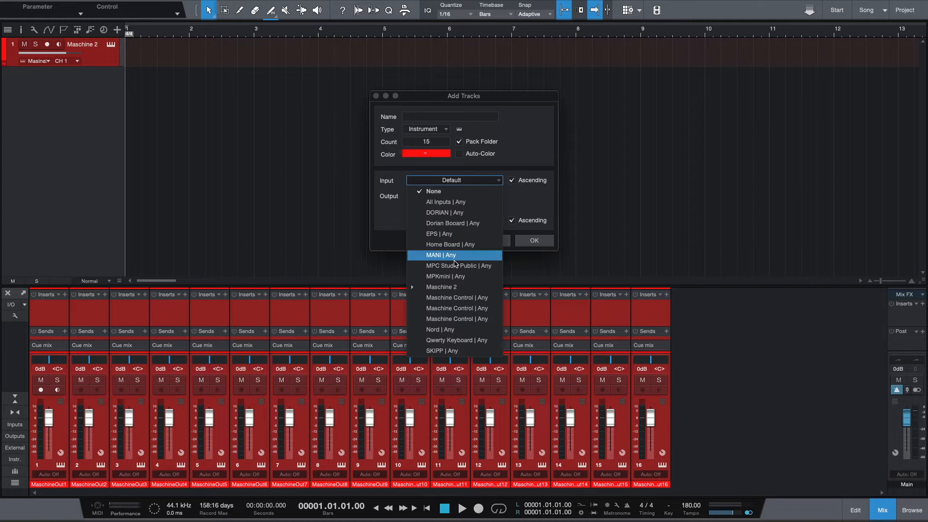
left_click(441, 287)
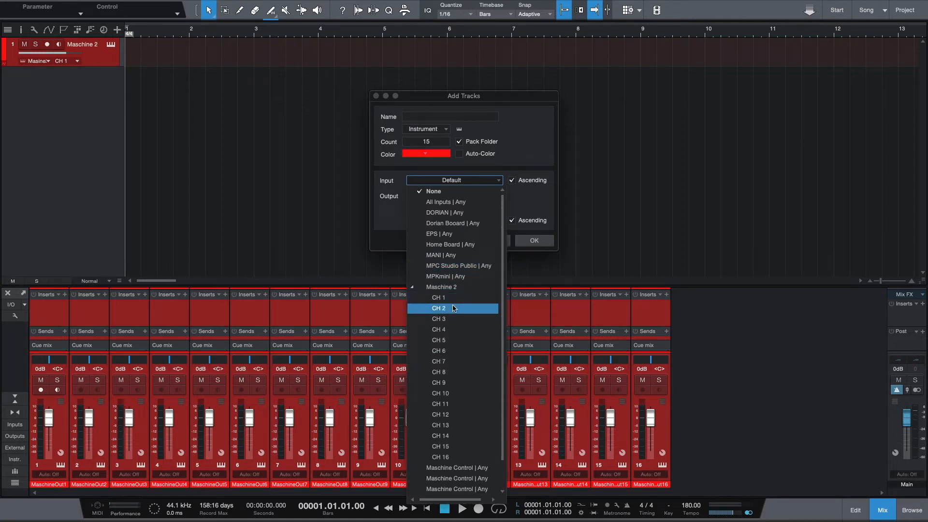
left_click(439, 308)
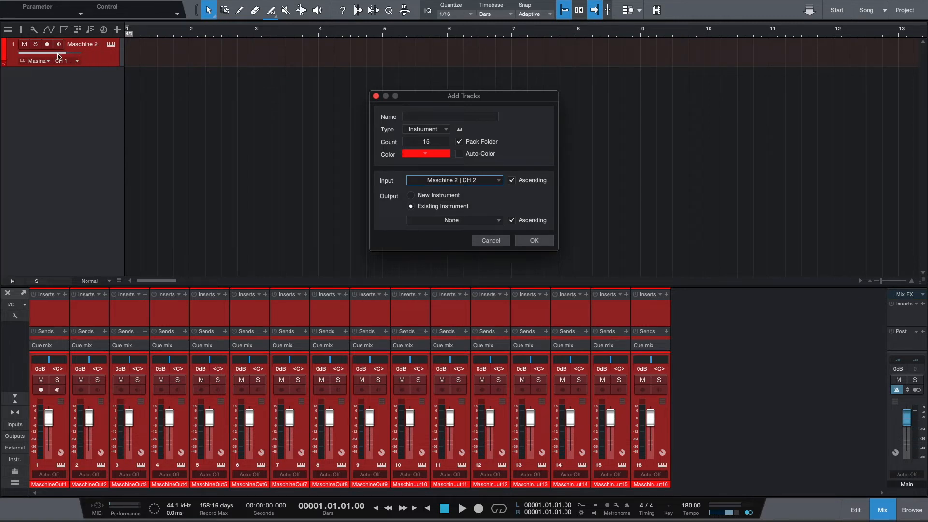
mouse_move(90, 48)
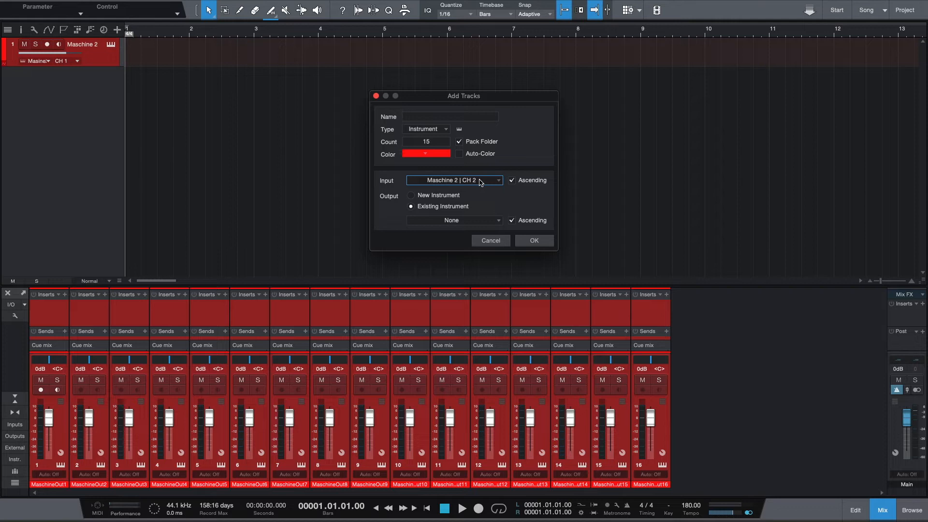
mouse_move(474, 208)
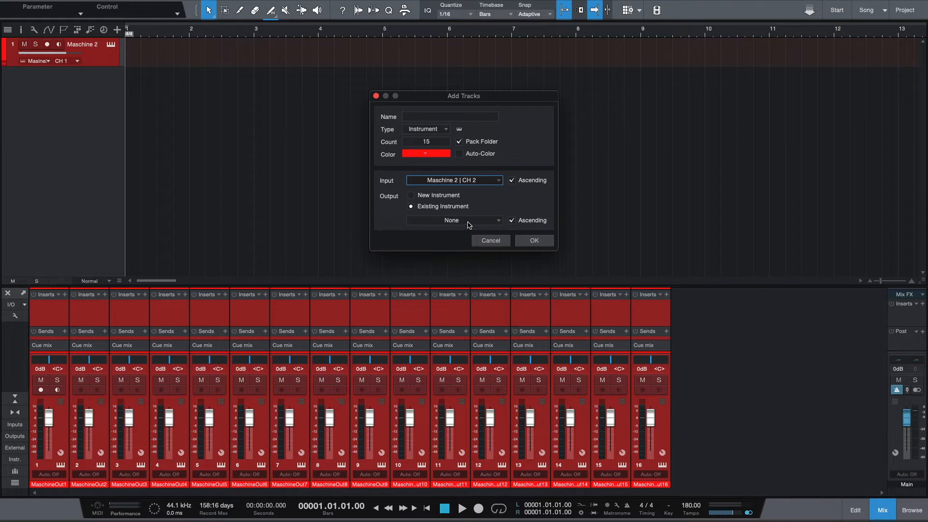
left_click(454, 220)
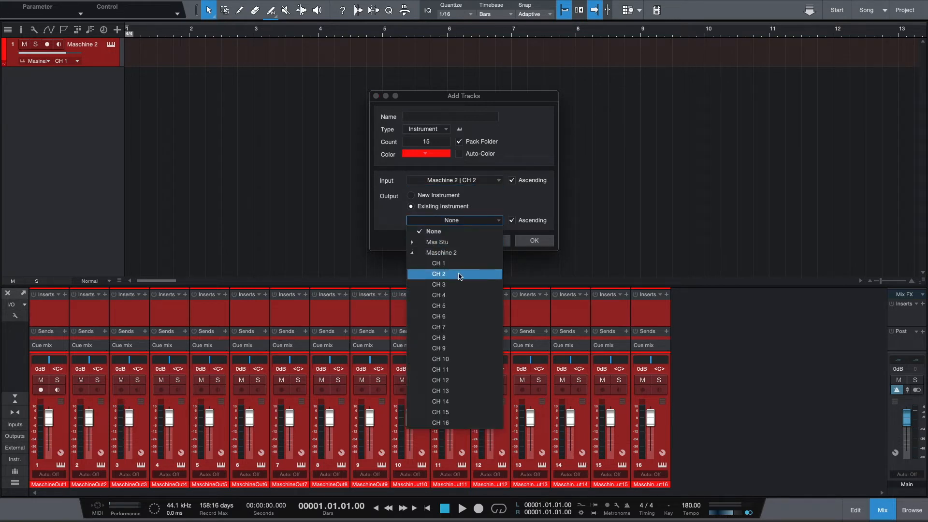
left_click(438, 273)
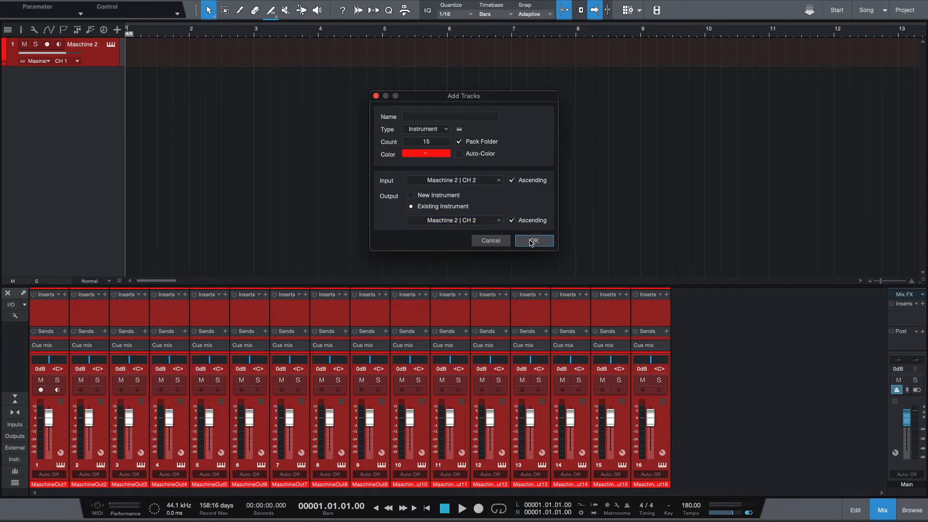
left_click(532, 240)
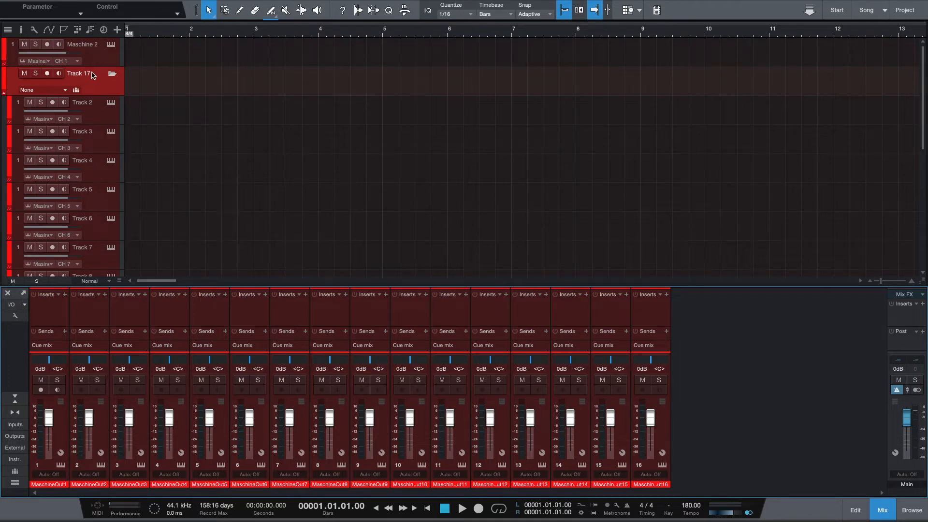
Step: Move the Maschine 2 track into the folder and reveal each track's input/output routing
scroll("down", 3)
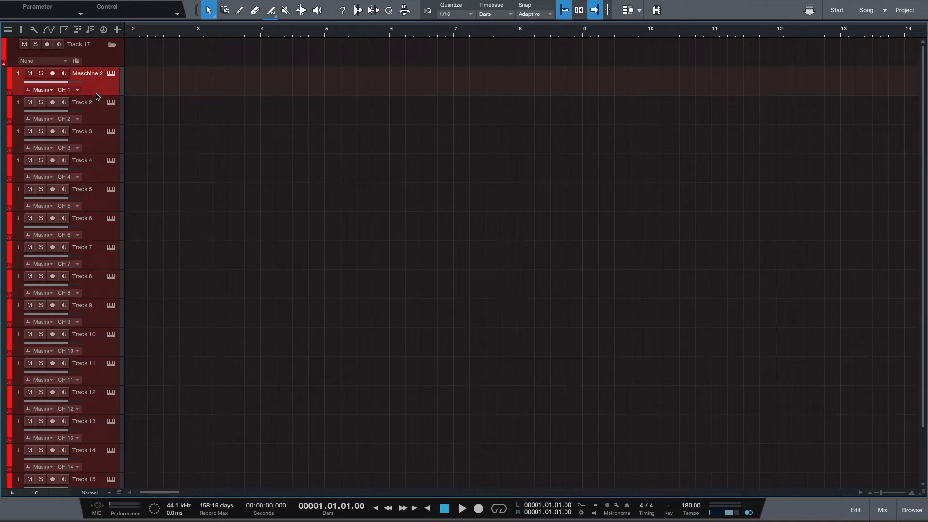
mouse_move(98, 89)
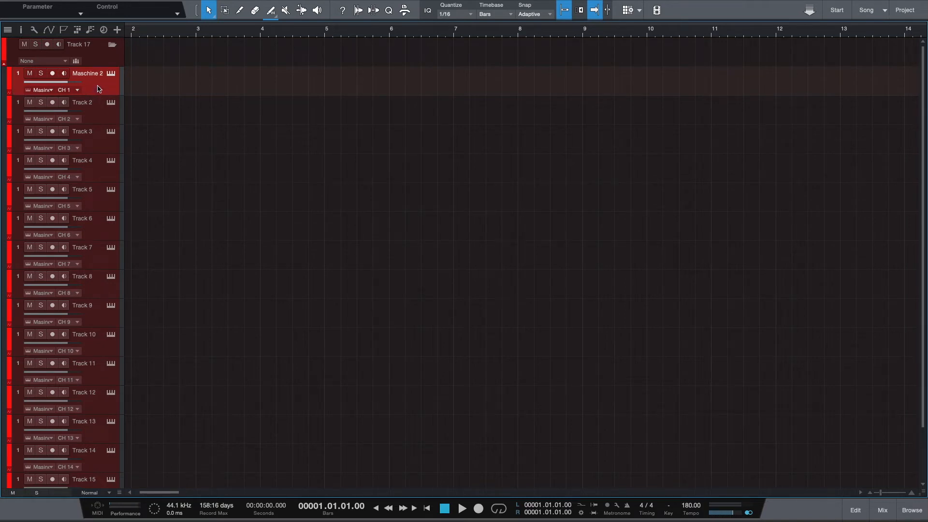
scroll("down", 3)
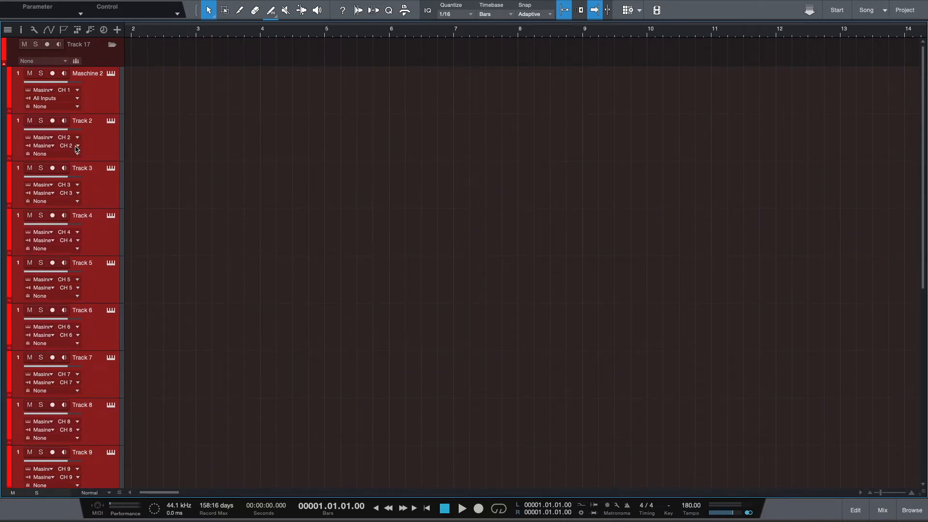
mouse_move(86, 93)
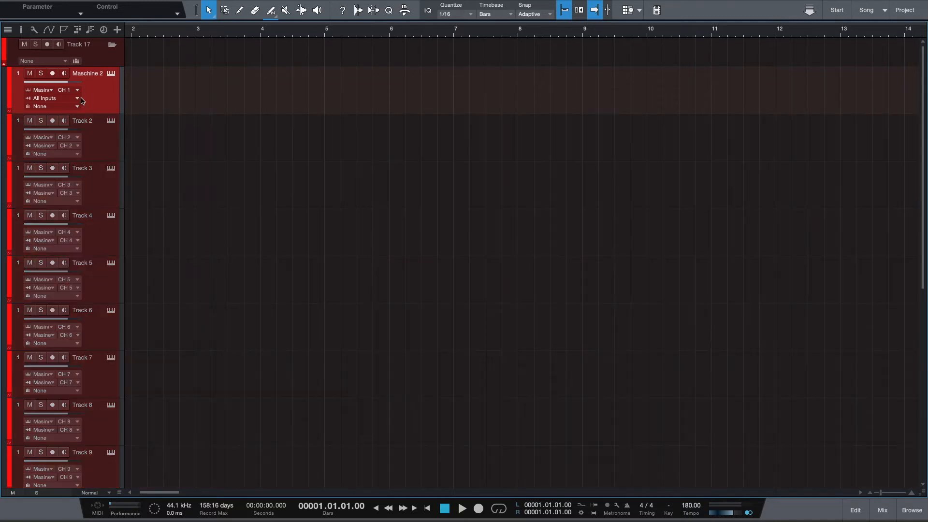
mouse_move(77, 102)
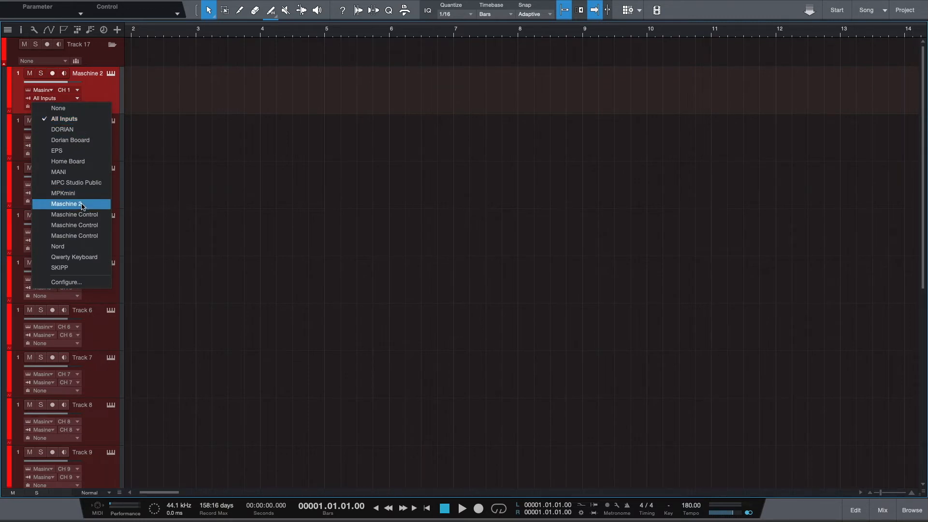
Step: Set the Maschine 2 track's input to Maschine 2 CH 1 instead of All Inputs
left_click(65, 204)
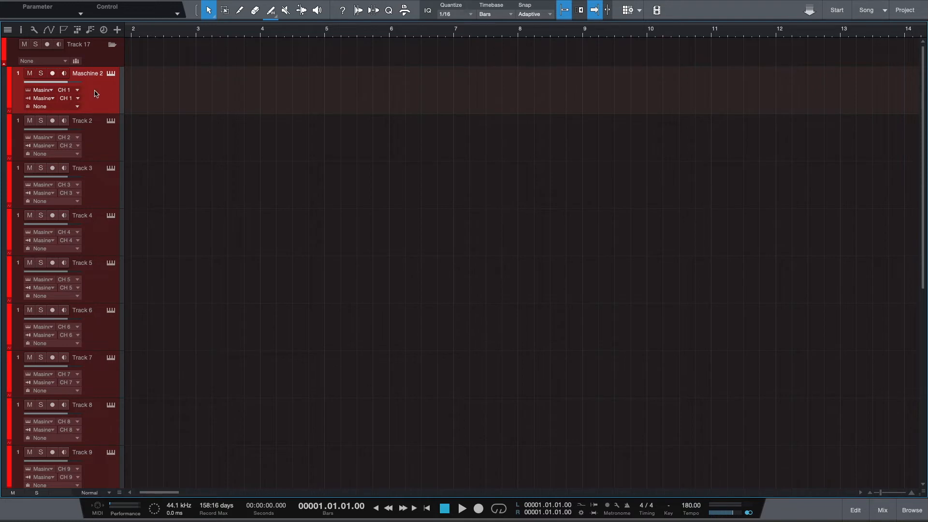
scroll("down", 3)
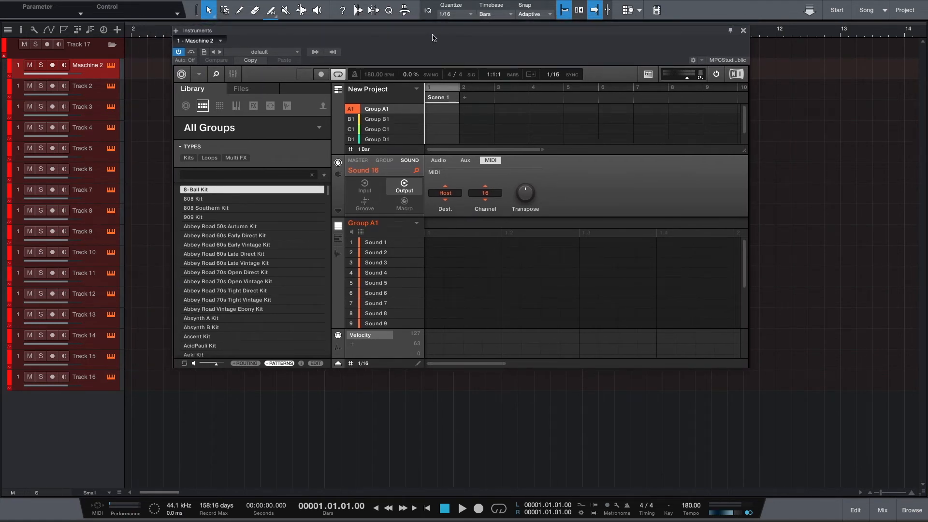
Step: Show Sound 16's MIDI input page in Maschine, with Default source and all channels
left_click(465, 160)
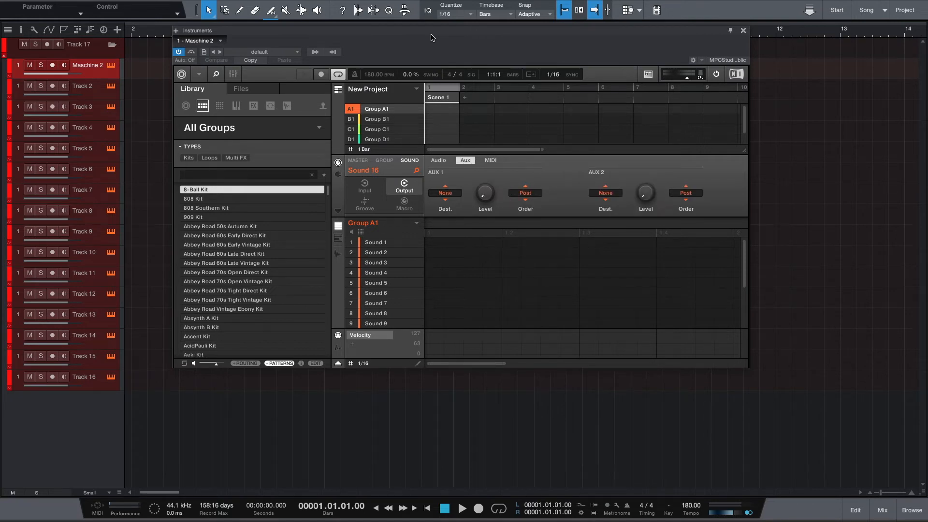
left_click(364, 185)
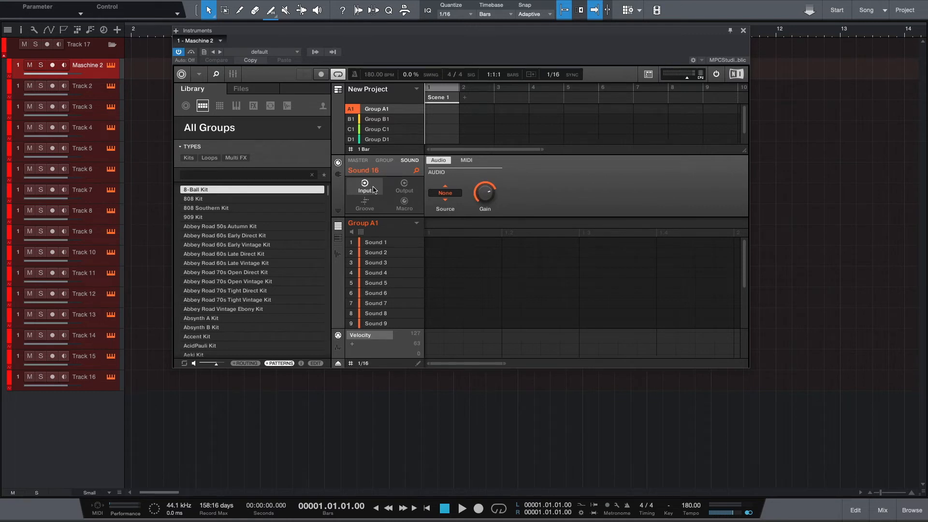
mouse_move(477, 178)
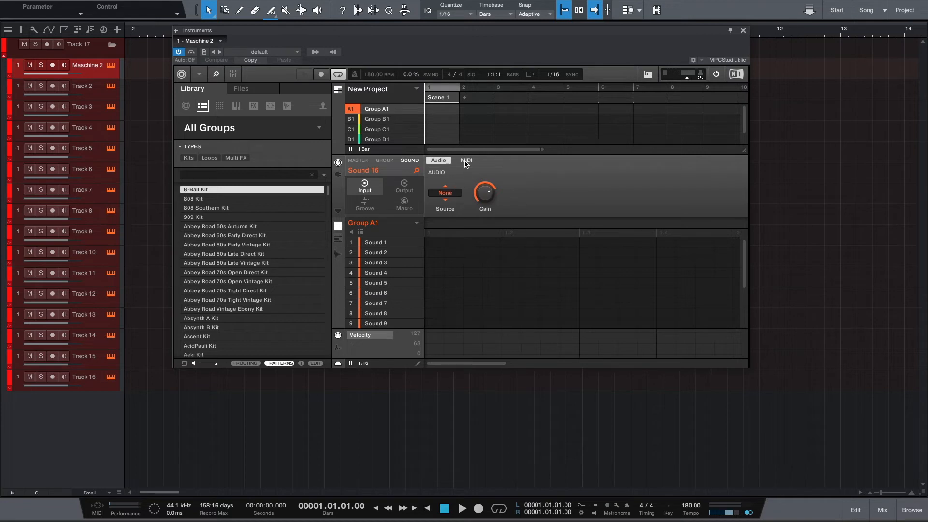
left_click(466, 160)
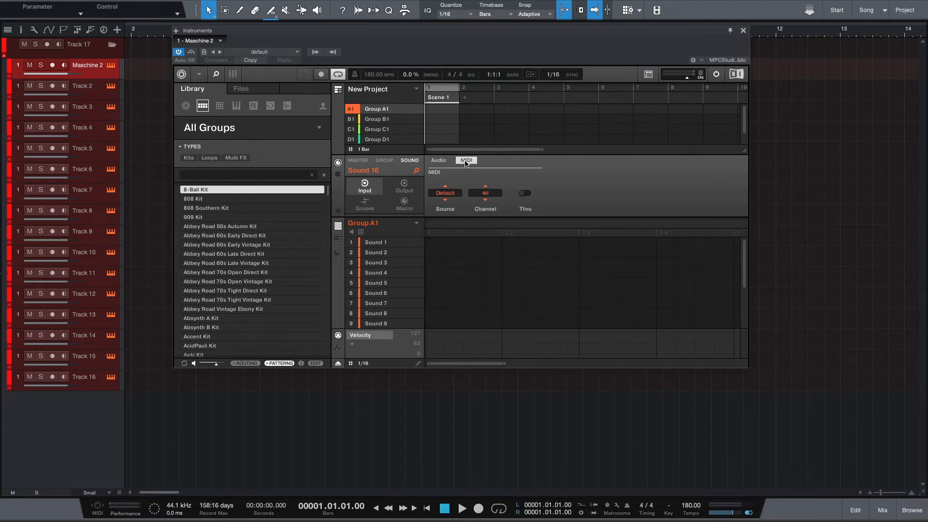
left_click(438, 161)
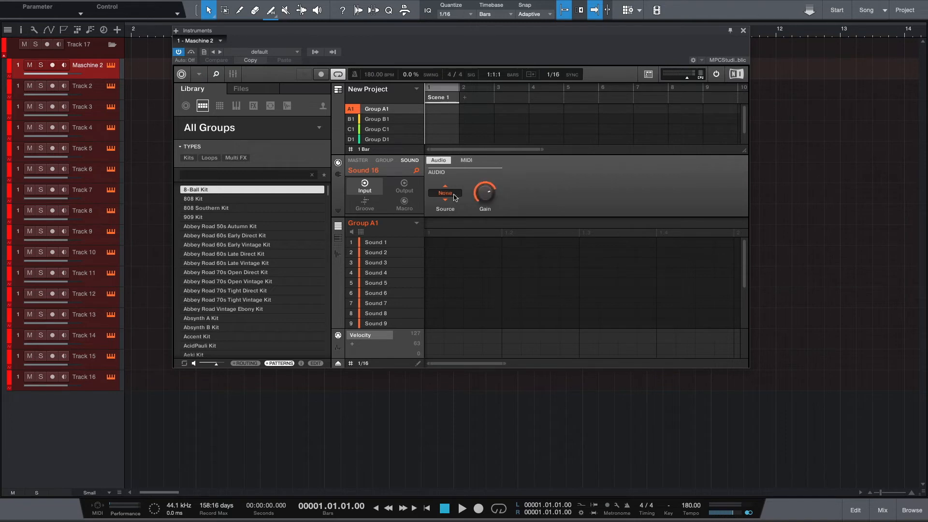
mouse_move(440, 198)
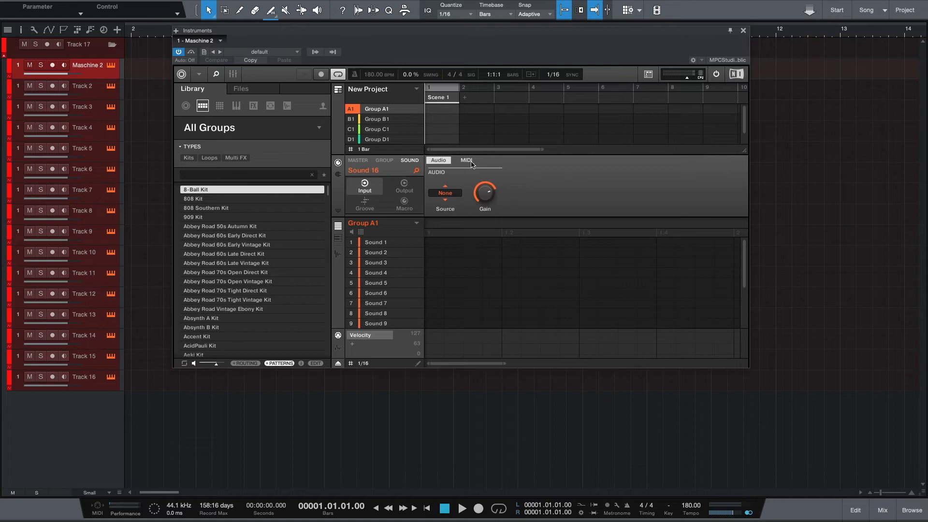
left_click(466, 160)
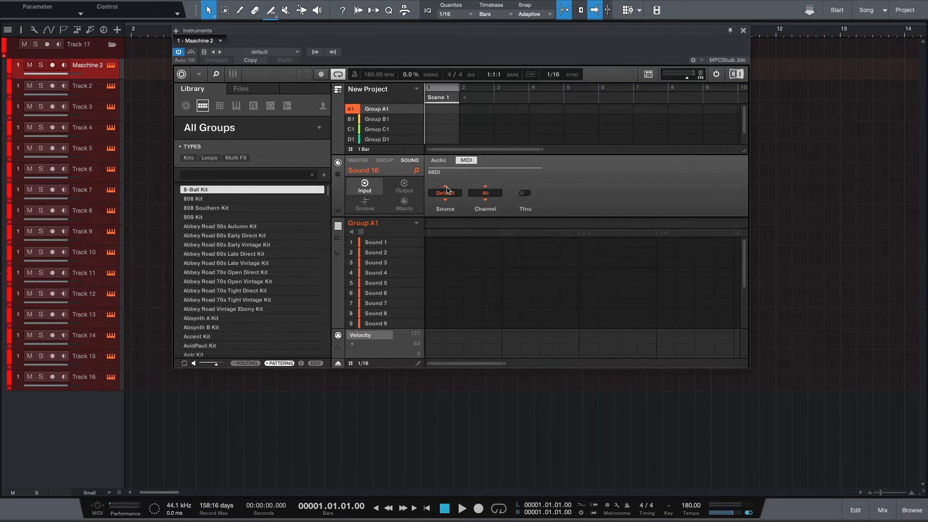
mouse_move(464, 179)
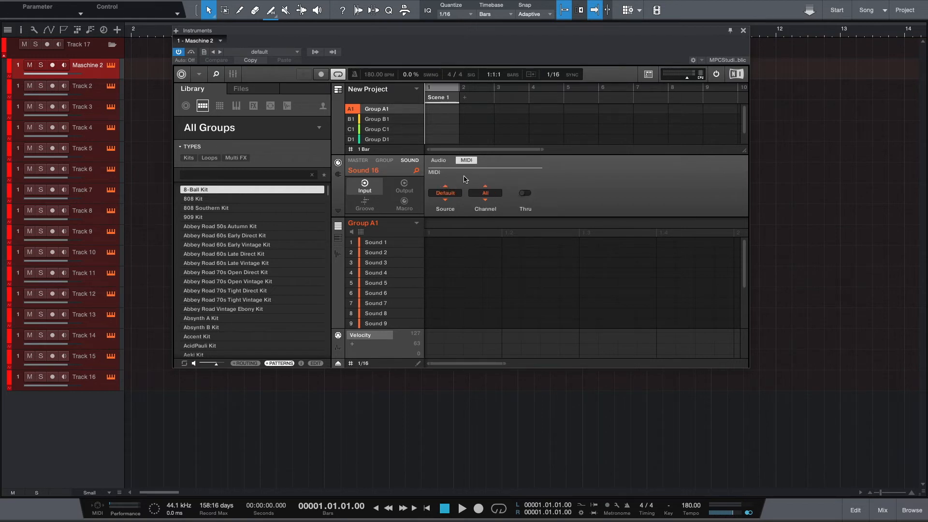
Step: Set Sound 4's MIDI input source to Host and close the Maschine plugin window
left_click(376, 272)
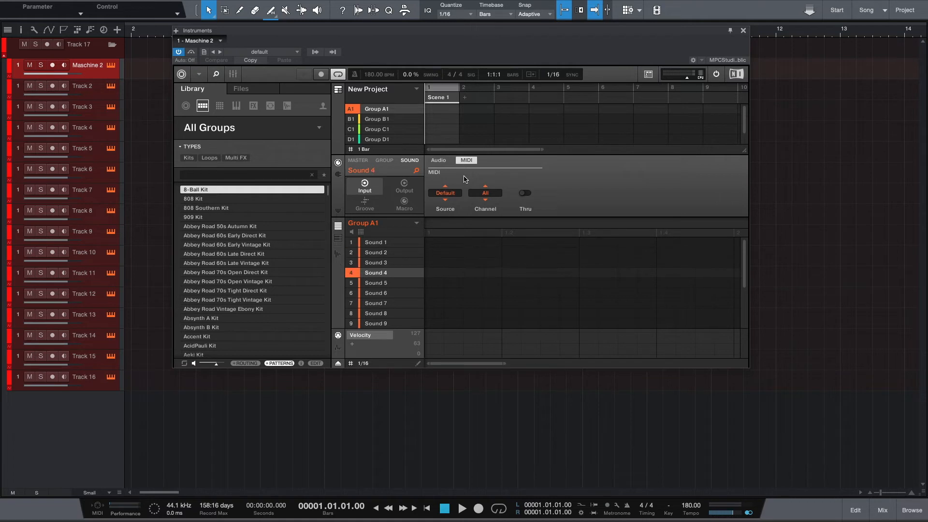
left_click(444, 192)
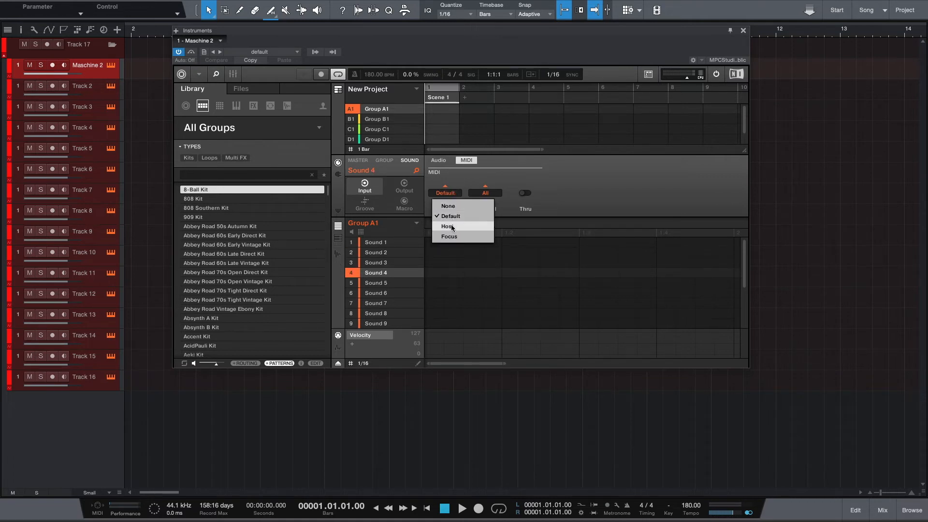
left_click(448, 226)
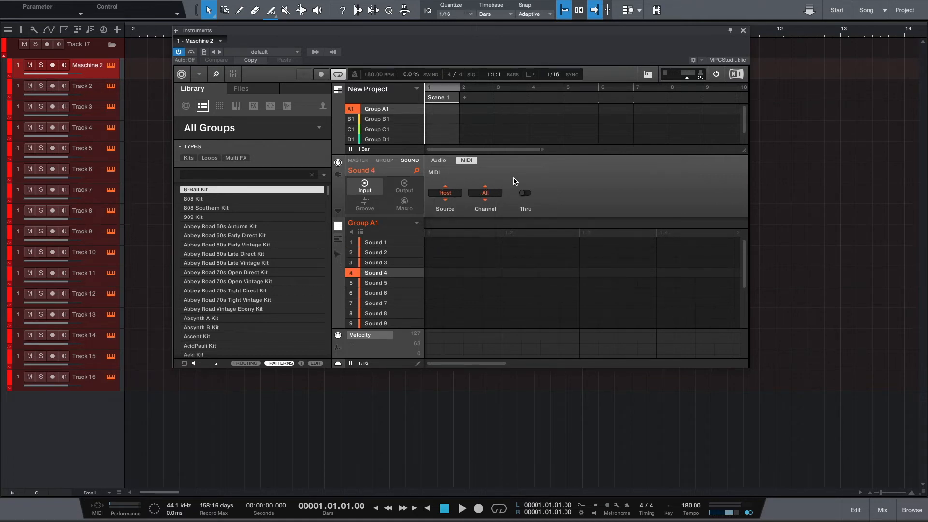
mouse_move(555, 195)
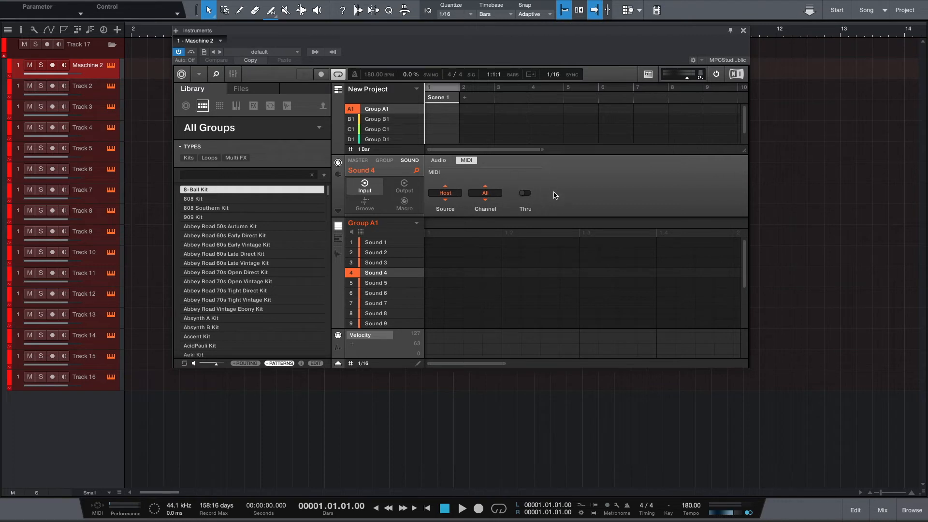
mouse_move(540, 197)
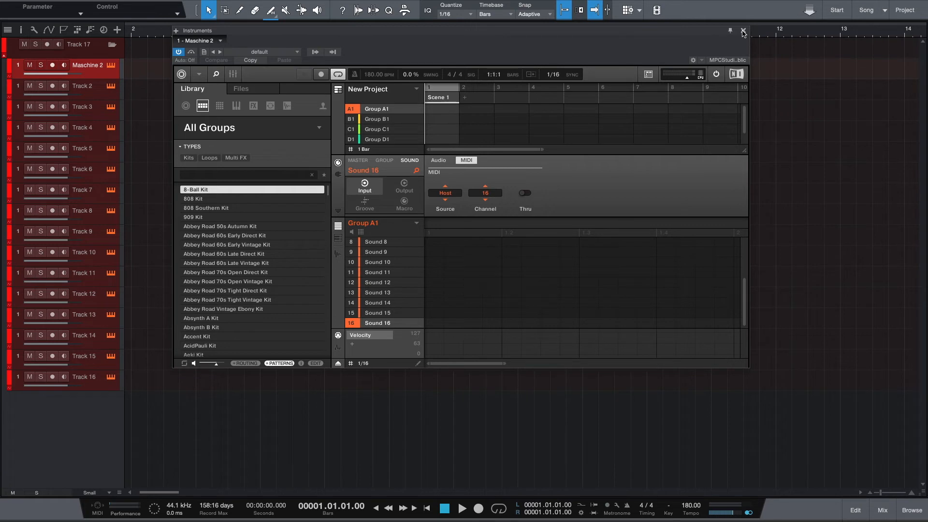
mouse_move(431, 179)
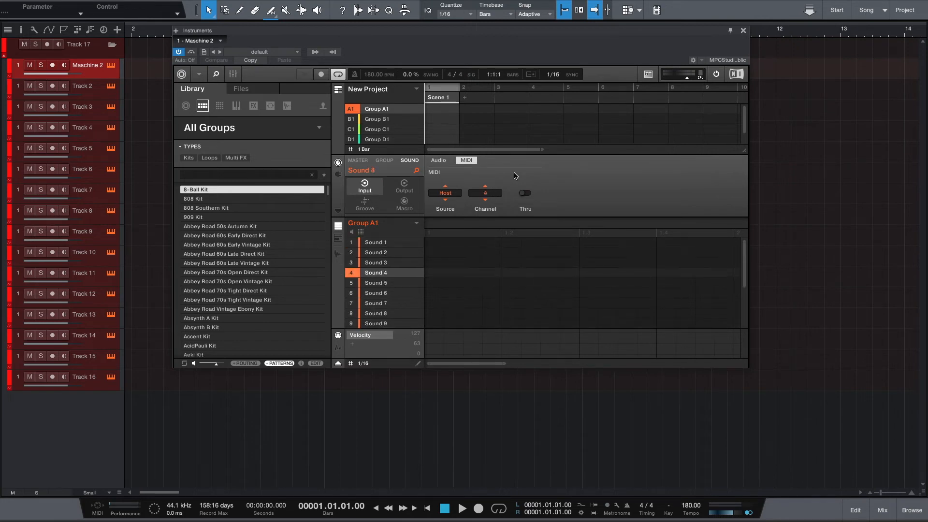
mouse_move(751, 34)
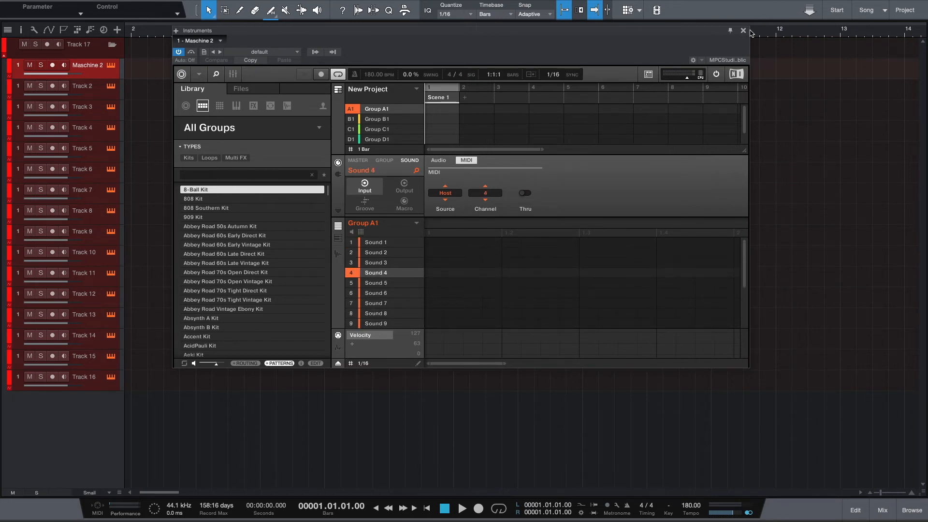
left_click(743, 30)
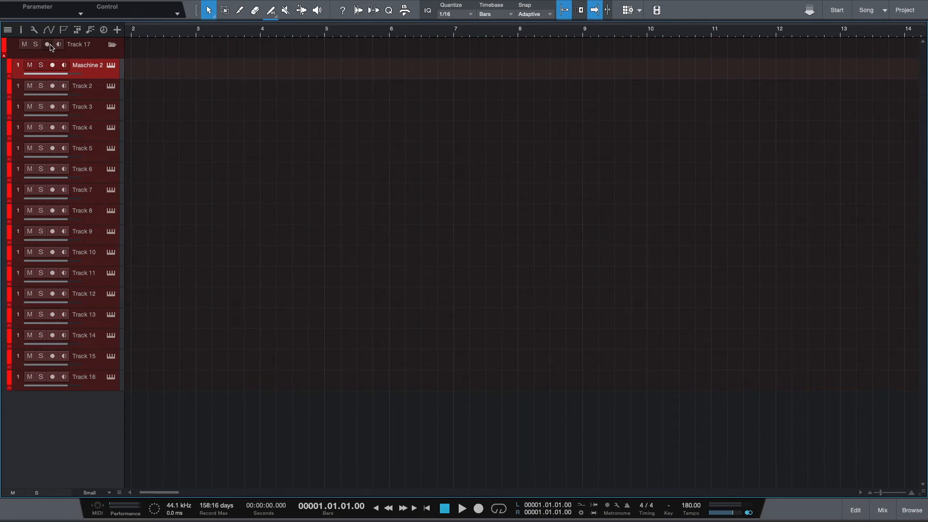
Step: Record-enable the Maschine folder track to arm and monitor all sixteen tracks inside it
left_click(47, 44)
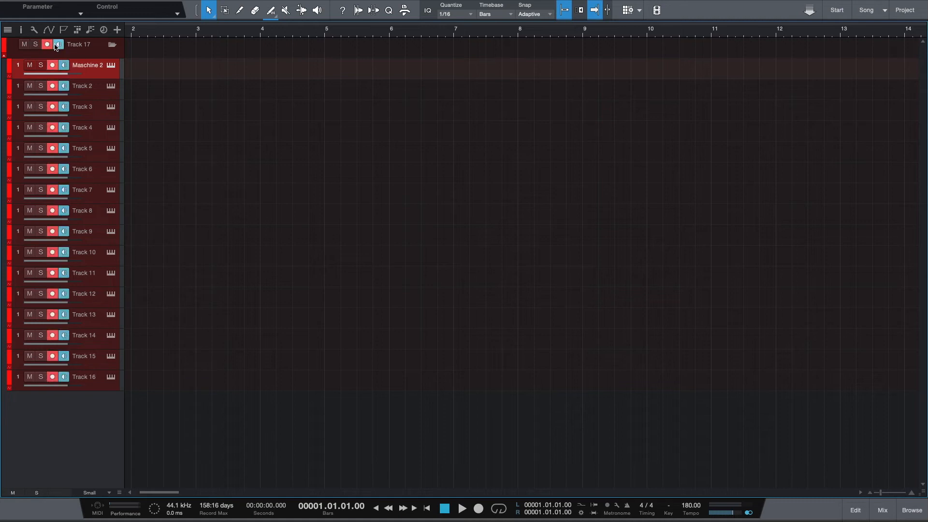
mouse_move(58, 46)
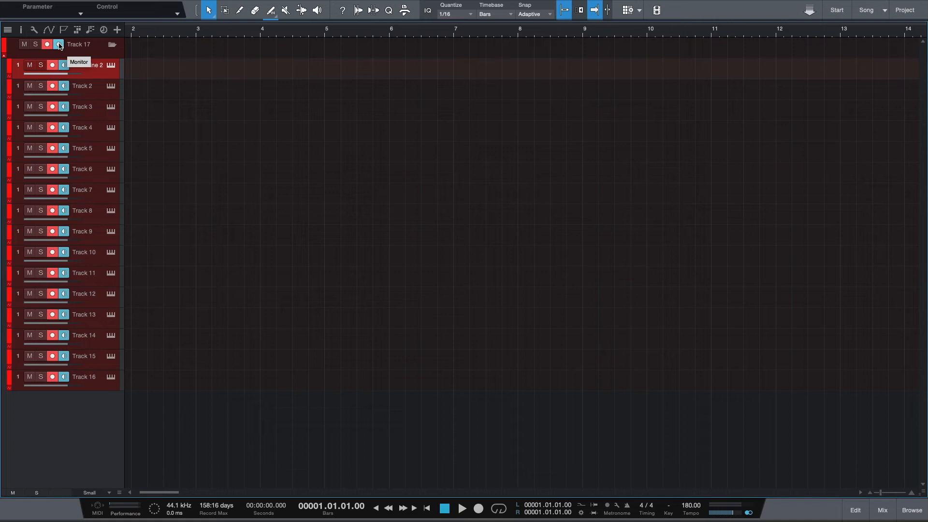
Step: Turn off the folder track's Monitor button so no contained track monitors input
left_click(59, 44)
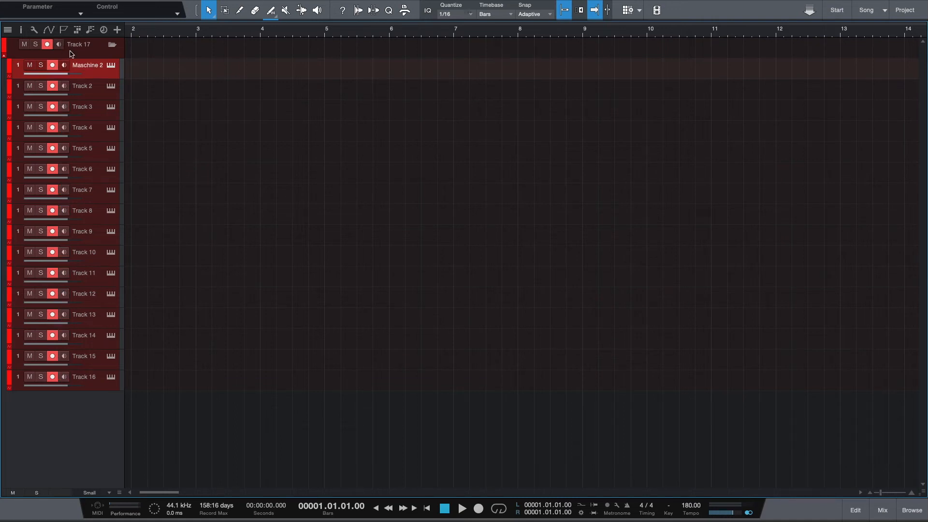
mouse_move(111, 65)
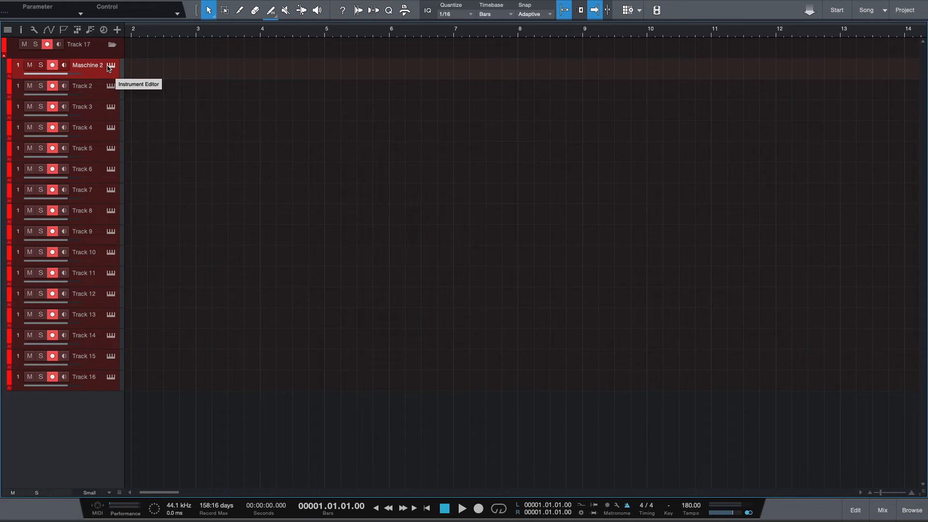
mouse_move(123, 78)
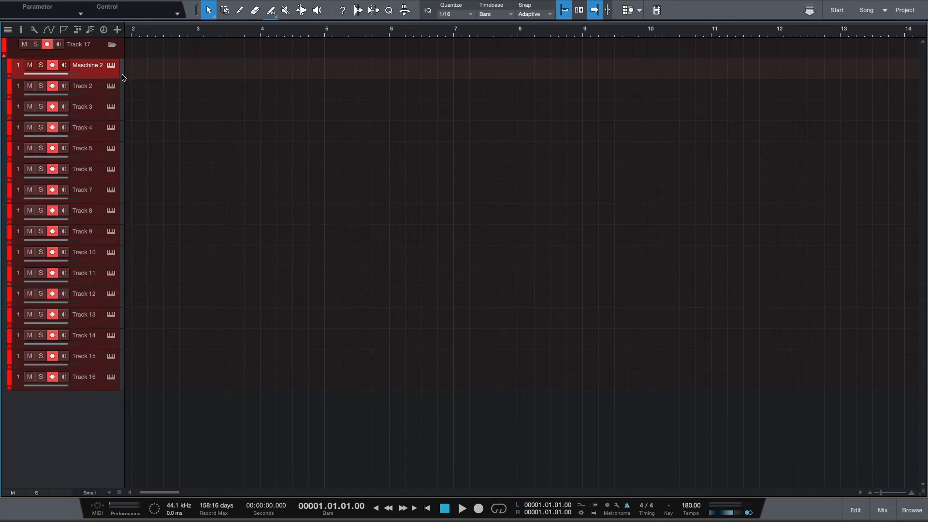
mouse_move(158, 72)
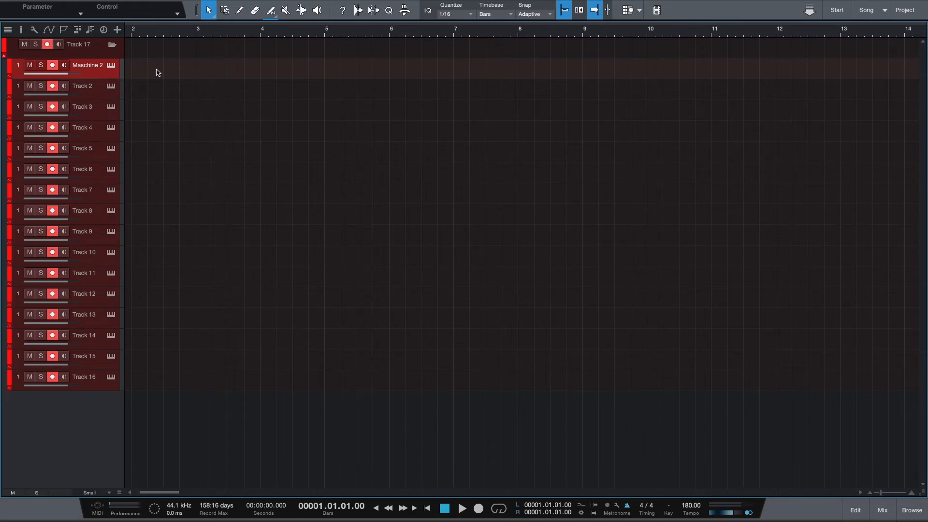
mouse_move(168, 74)
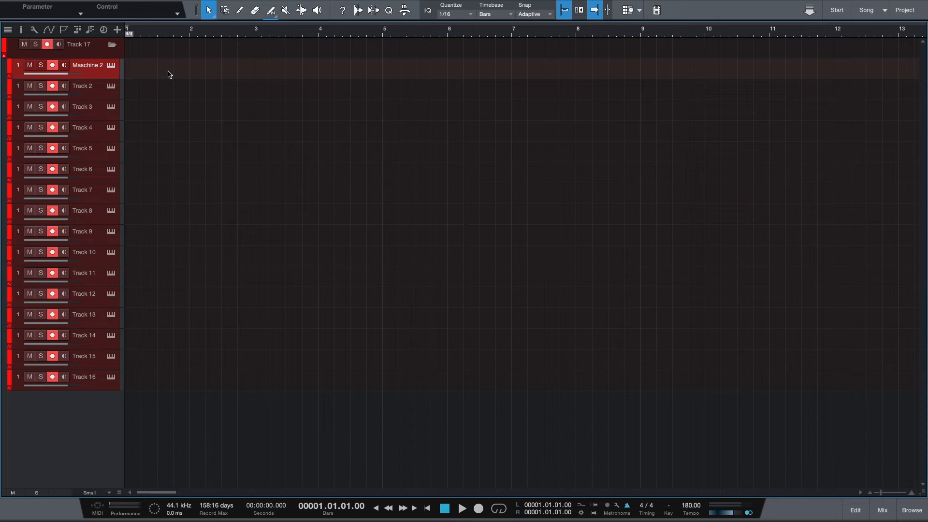
Step: Test the armed tracks with a short playback, then select Track 2
left_click(460, 508)
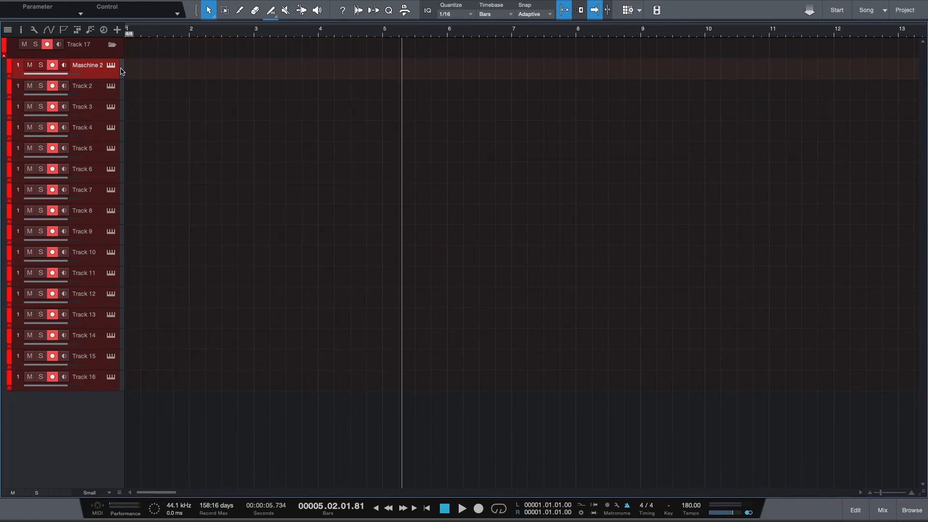
mouse_move(125, 92)
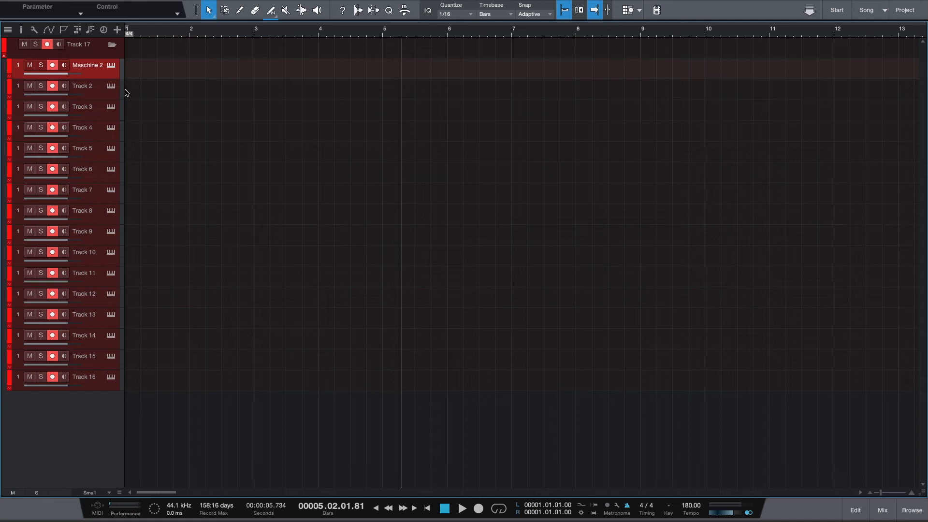
left_click(83, 85)
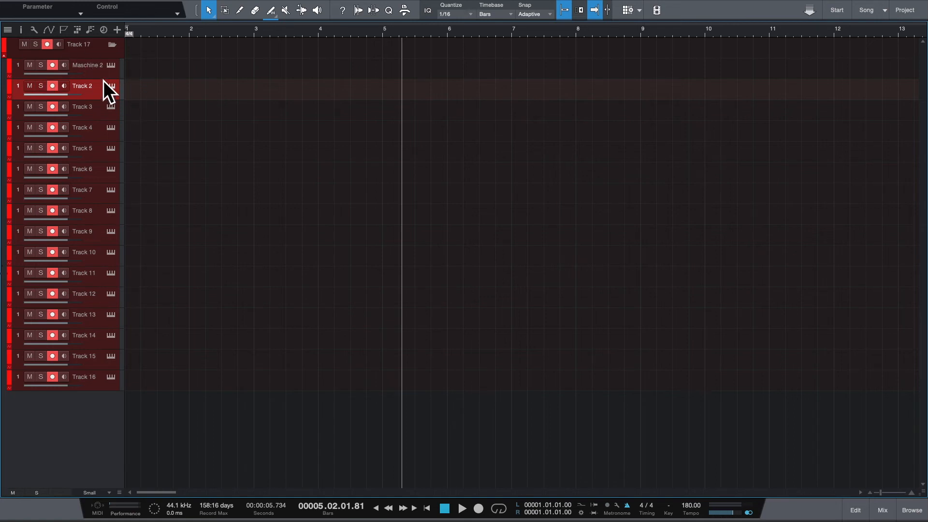
mouse_move(875, 465)
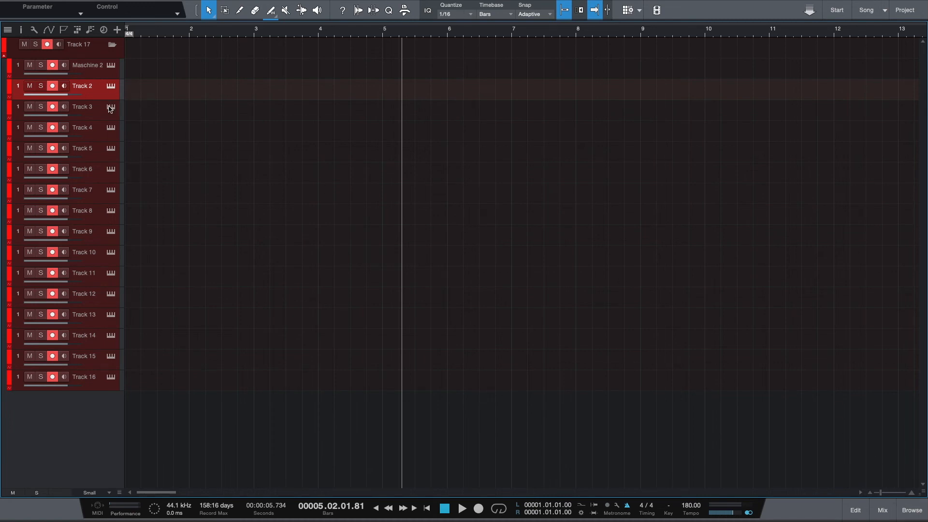
Step: In Maschine, select Sound 3, search Files for 808, and preview Mad High 808.wav
left_click(112, 65)
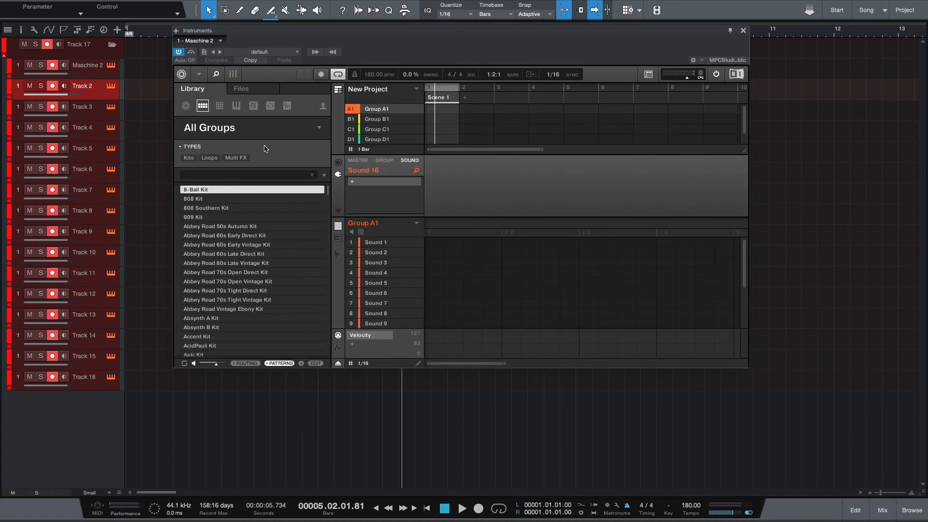
left_click(376, 262)
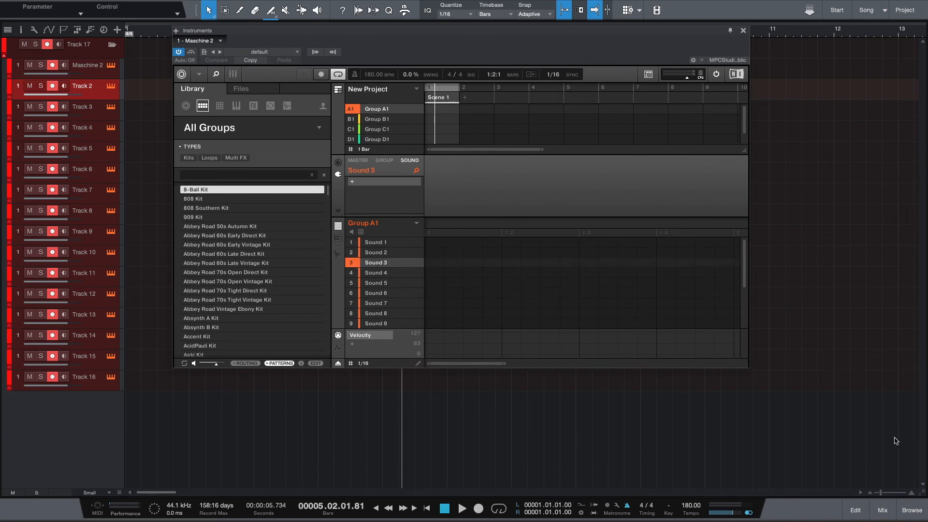
left_click(775, 30)
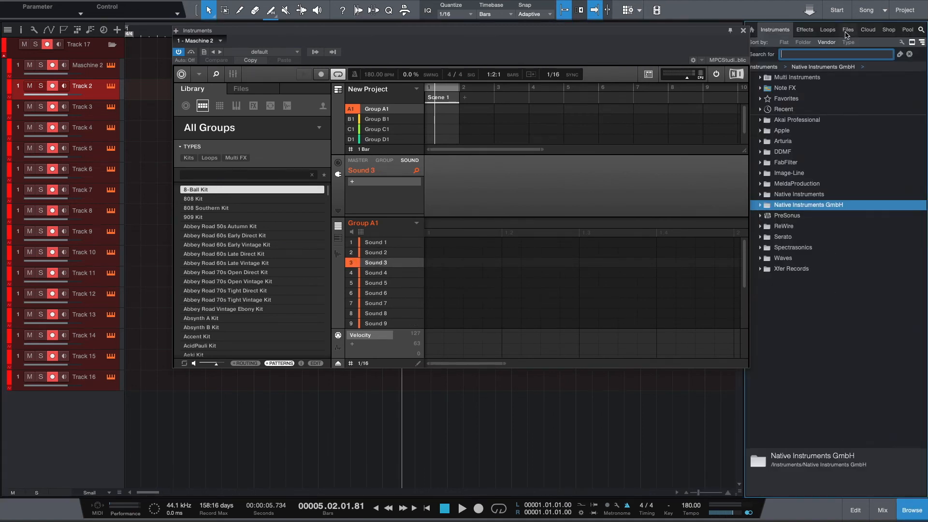
left_click(847, 29)
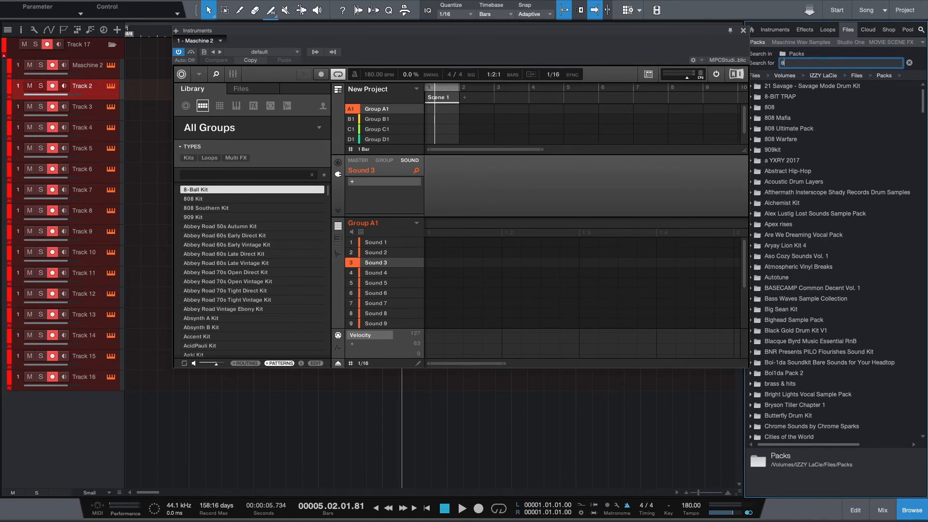
type("808")
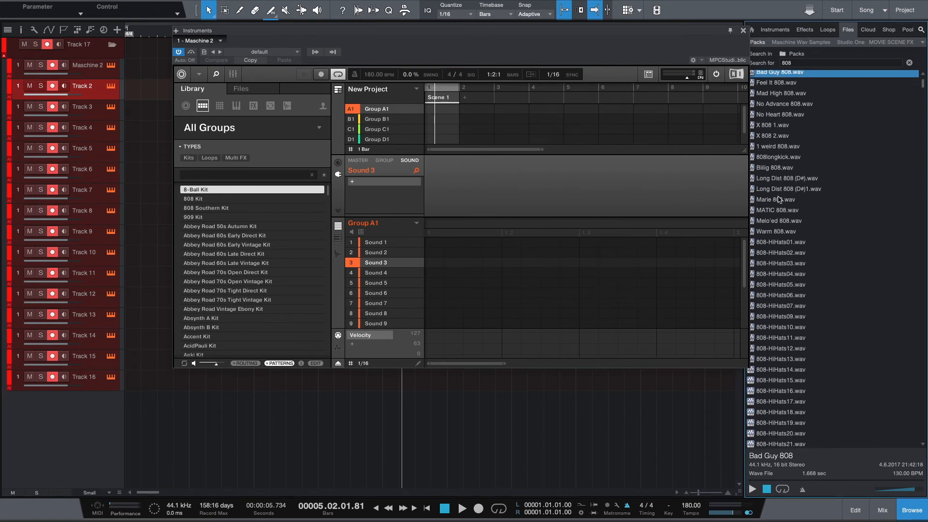
left_click(775, 93)
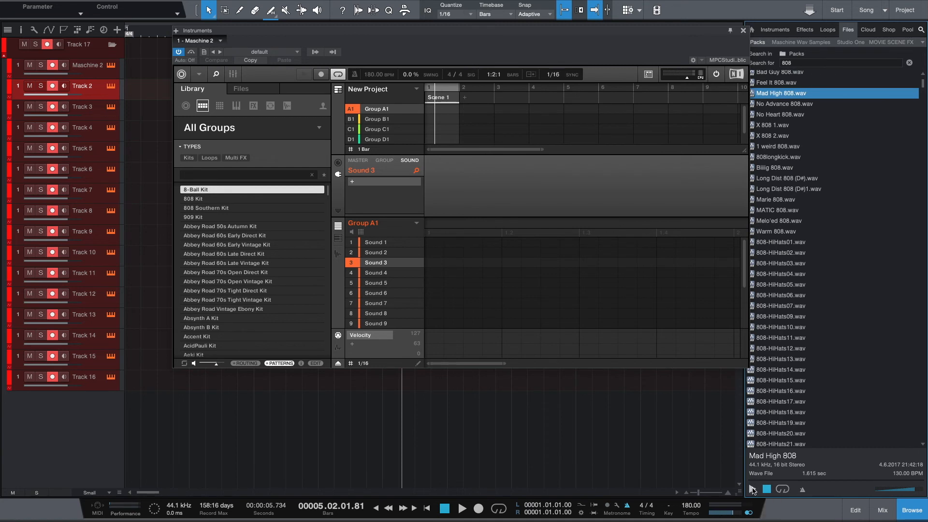
left_click(751, 489)
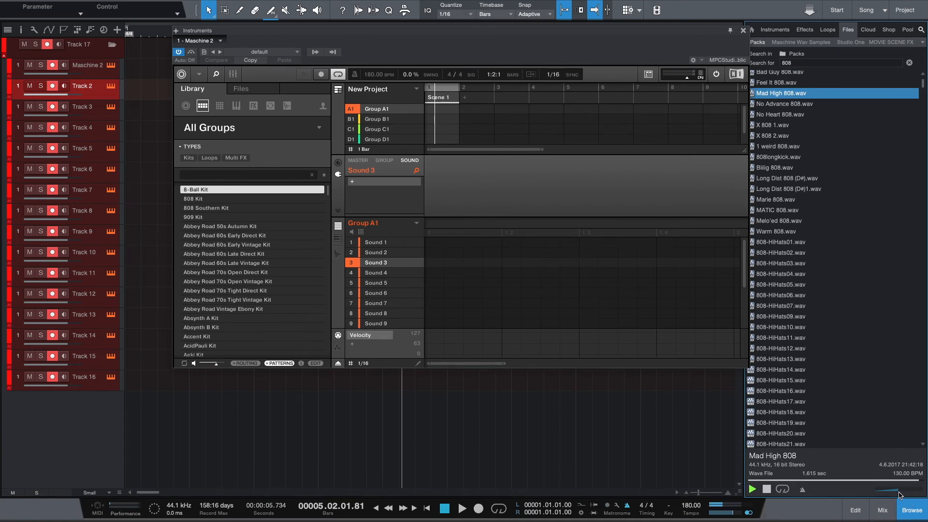
mouse_move(803, 306)
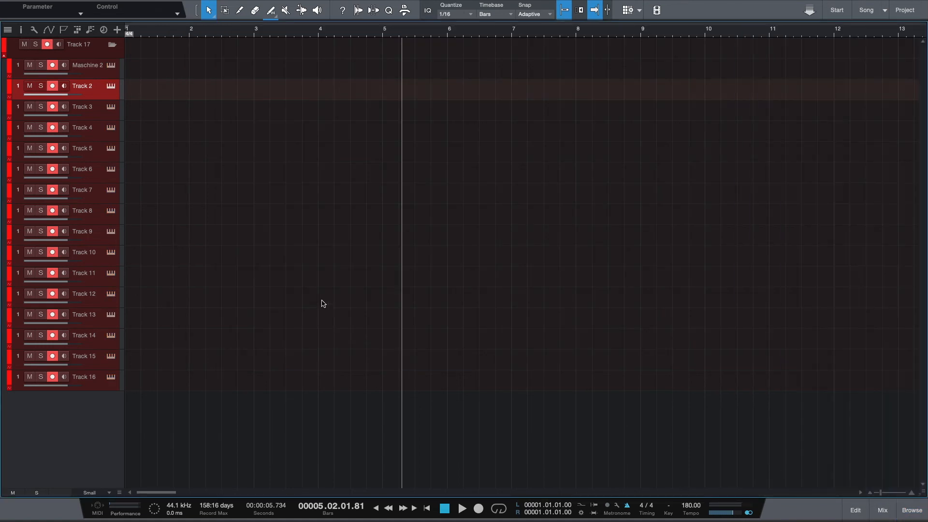
mouse_move(102, 115)
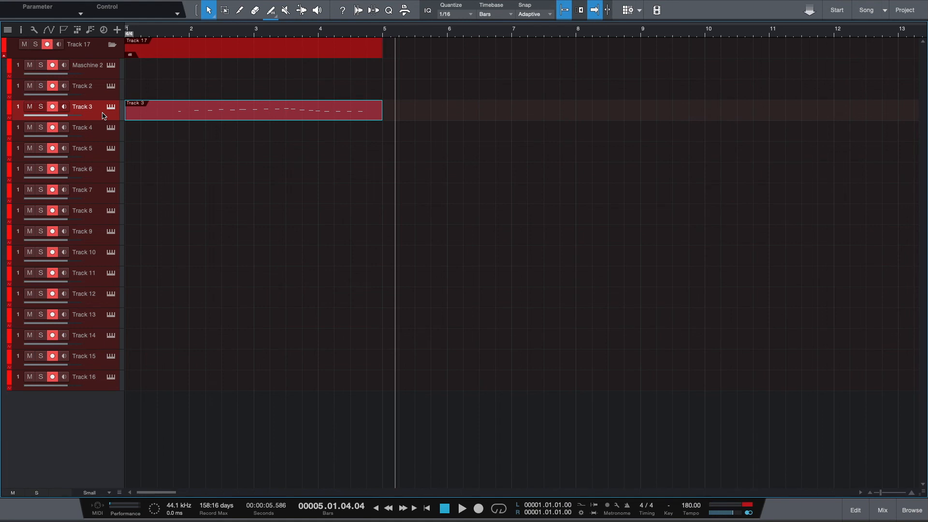
left_click(461, 508)
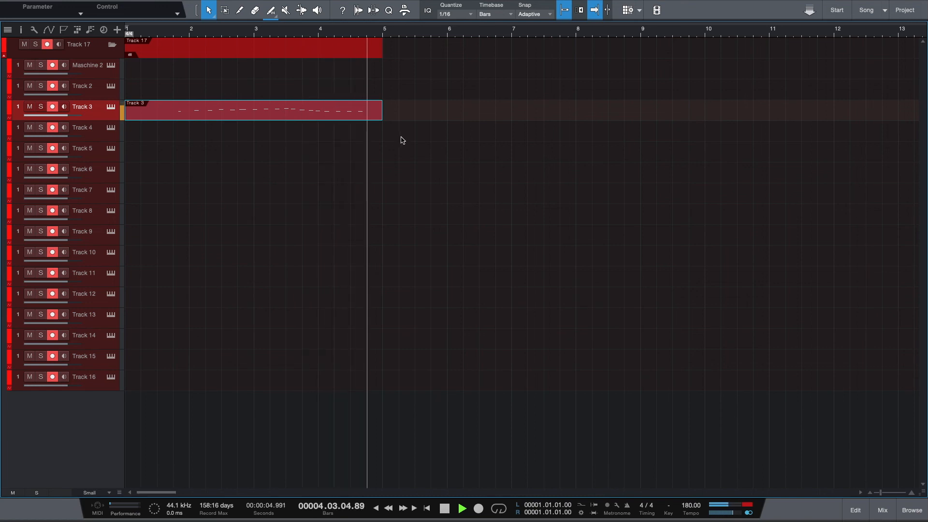
left_click(461, 508)
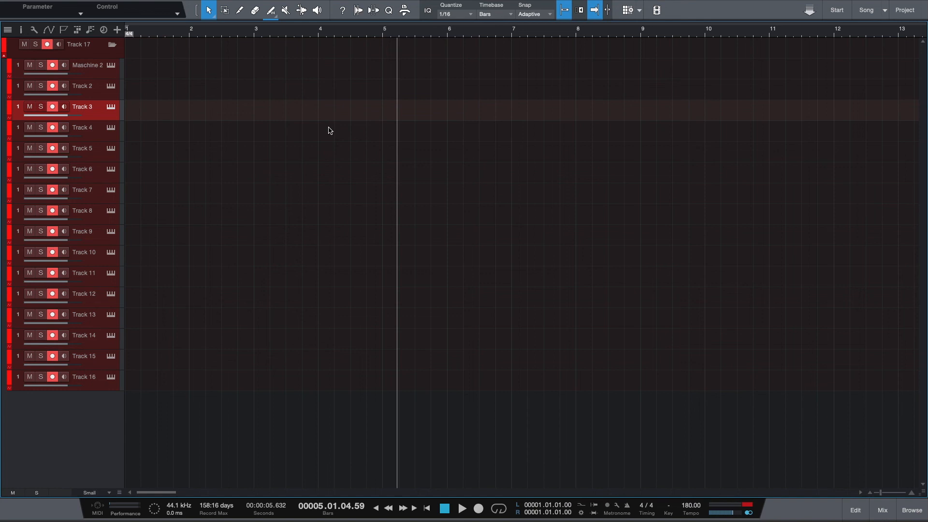
mouse_move(110, 90)
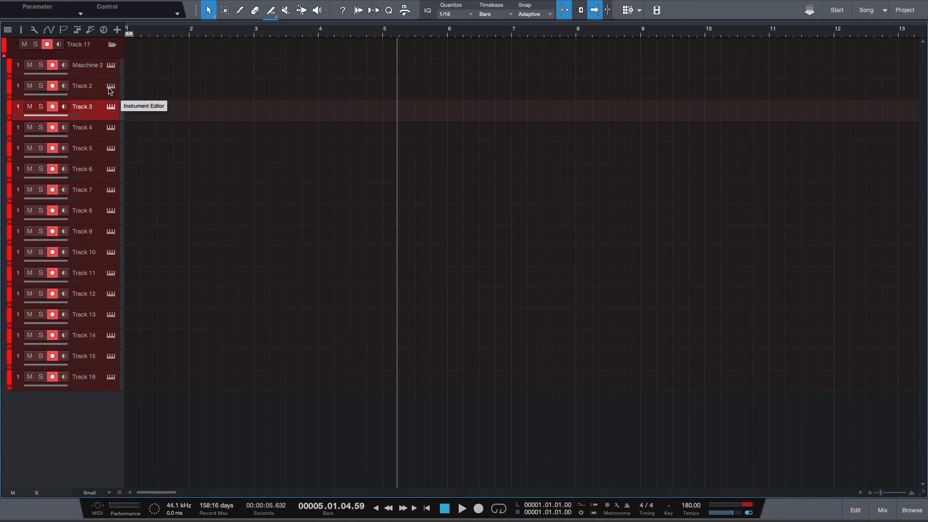
mouse_move(251, 95)
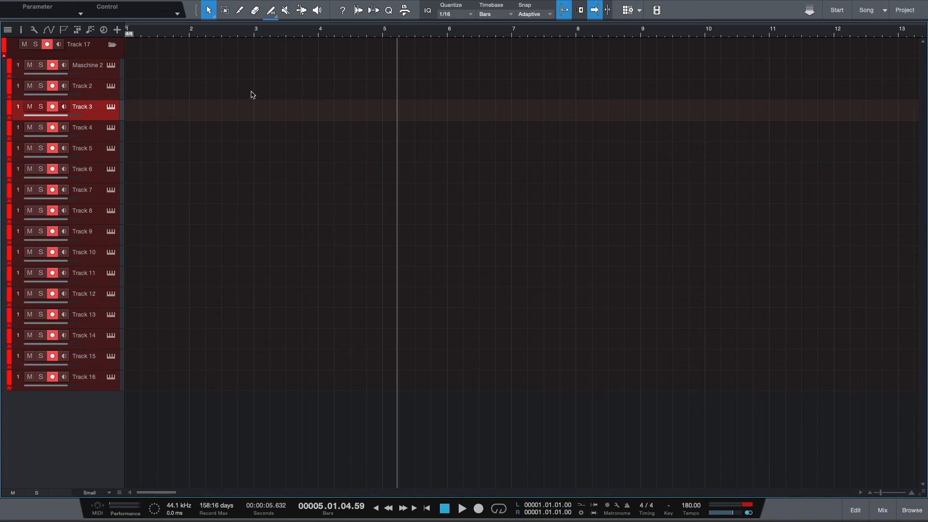
mouse_move(141, 110)
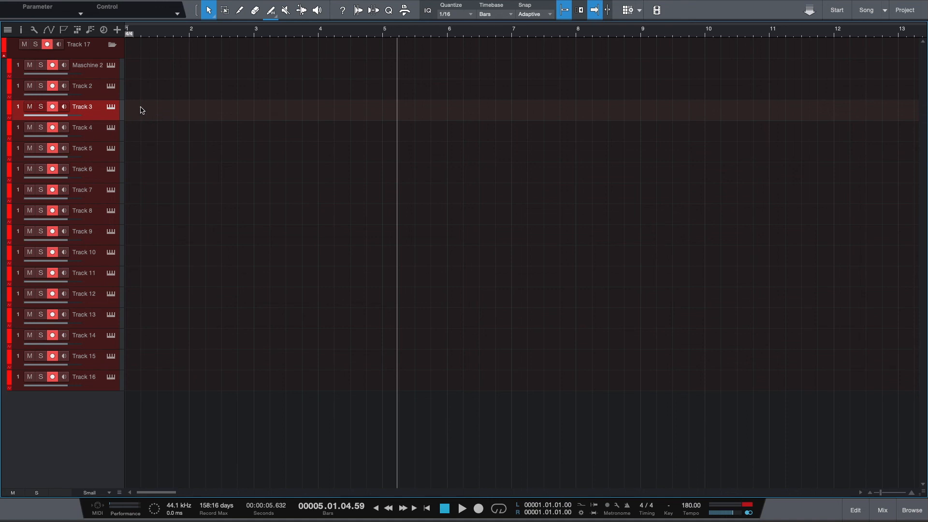
mouse_move(97, 136)
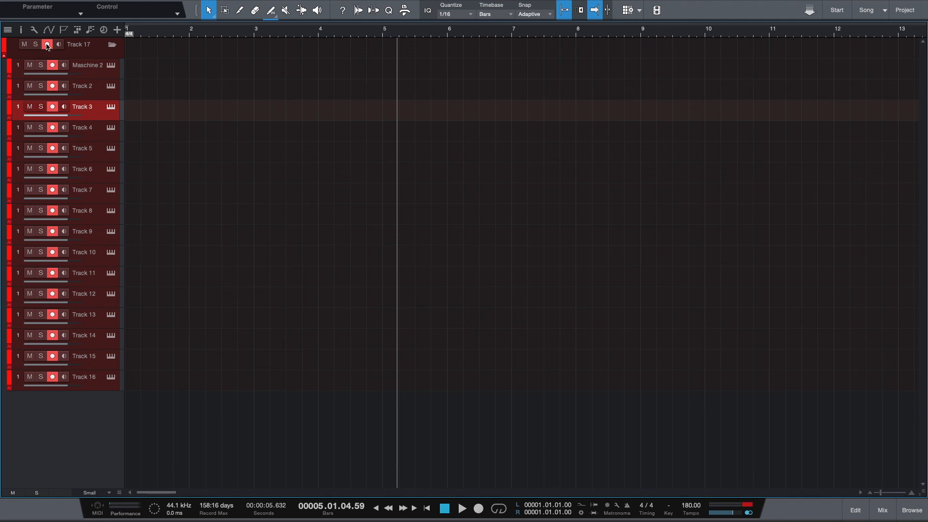
mouse_move(47, 44)
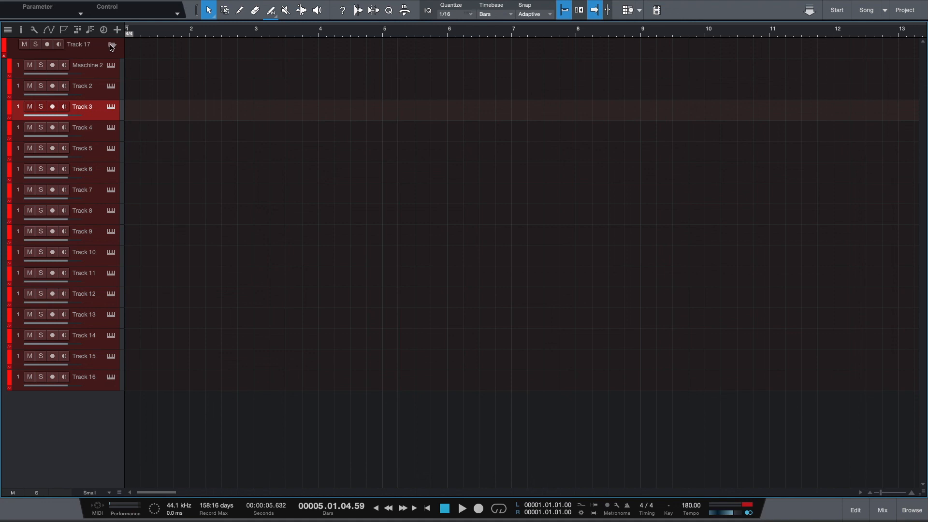
Step: Collapse the Track 17 folder and rename it Maschine
left_click(111, 45)
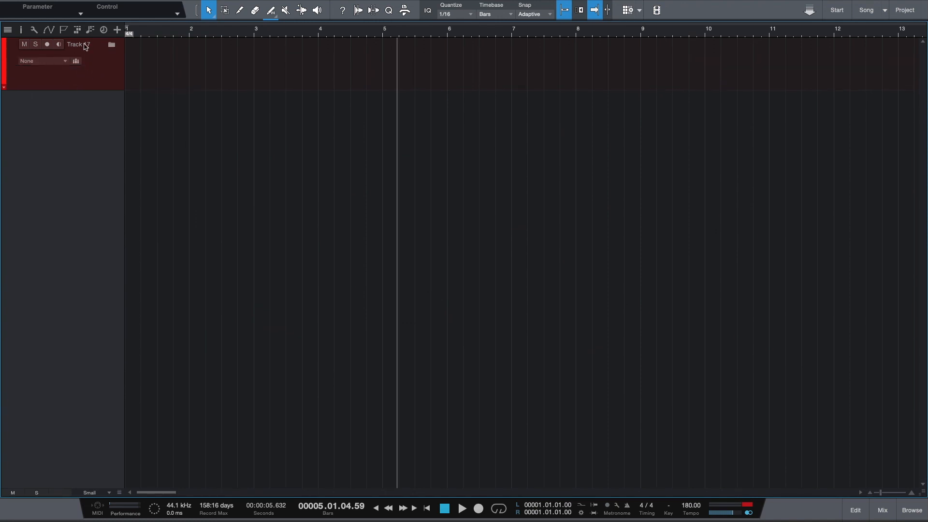
type("Maschine")
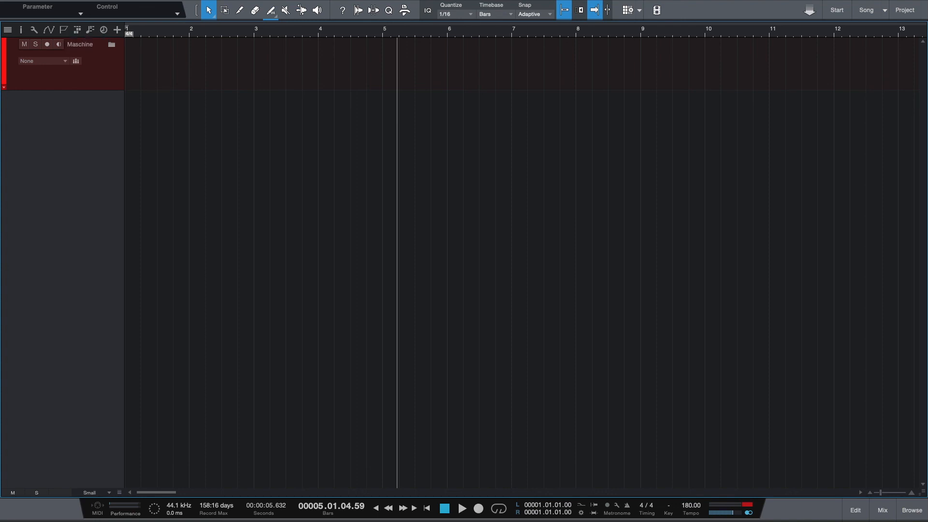
mouse_move(109, 65)
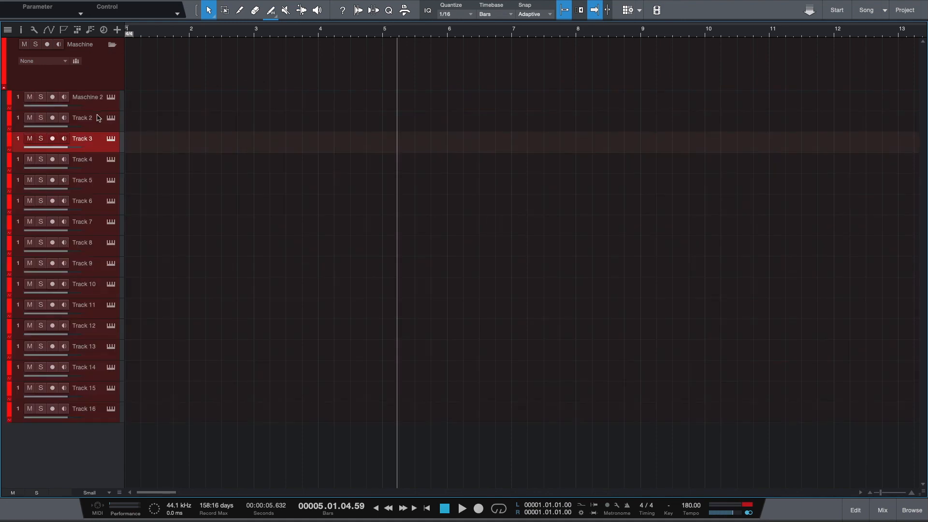
mouse_move(92, 98)
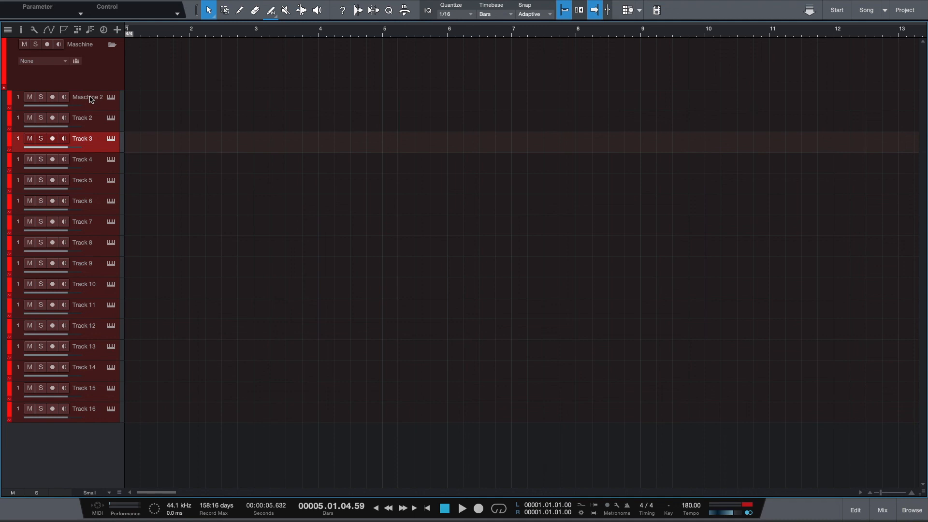
mouse_move(114, 48)
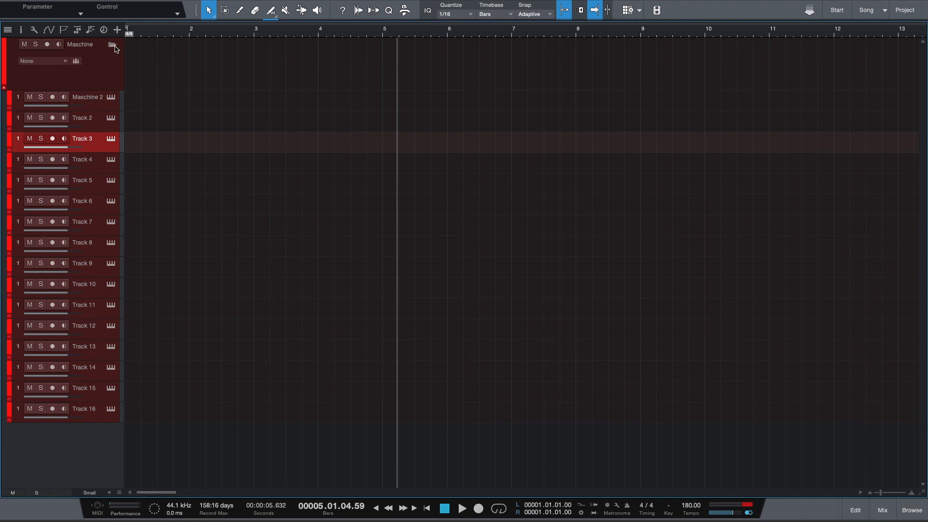
Step: Collapse the Maschine folder again to hide its sixteen tracks
left_click(111, 44)
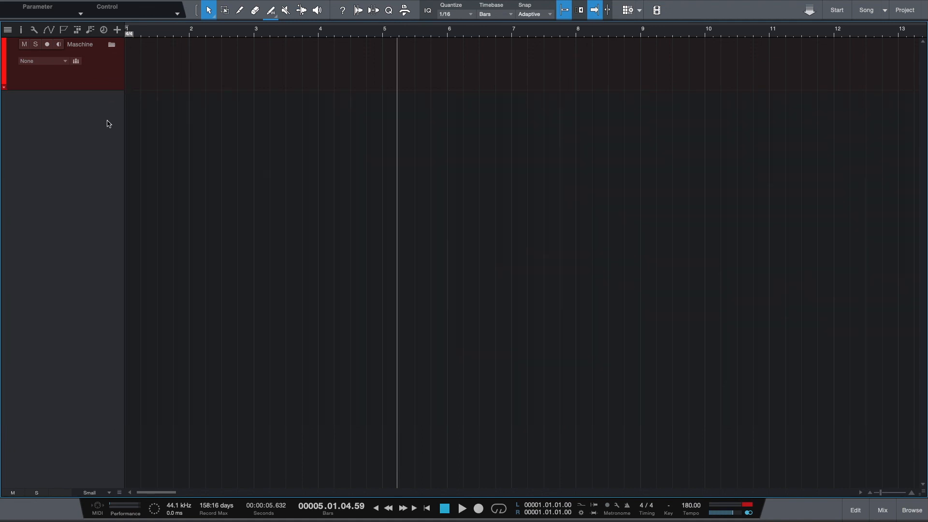
mouse_move(109, 122)
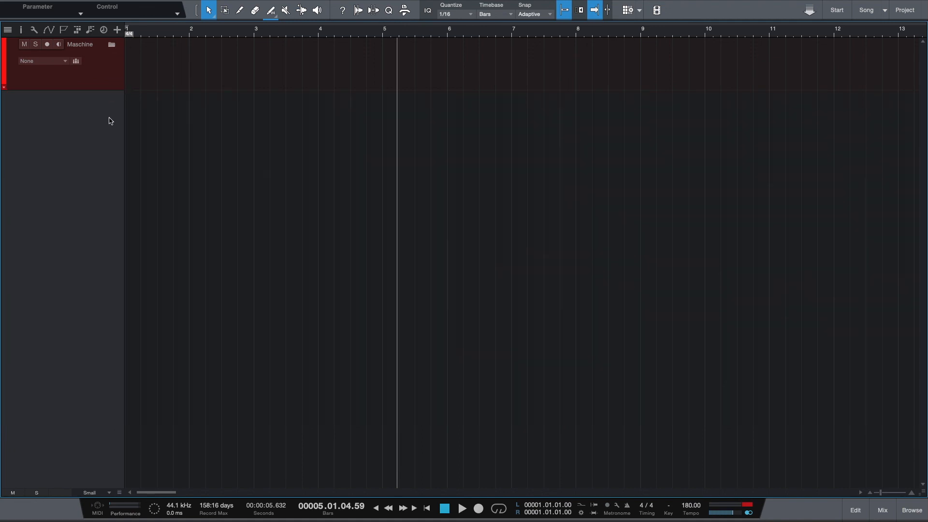